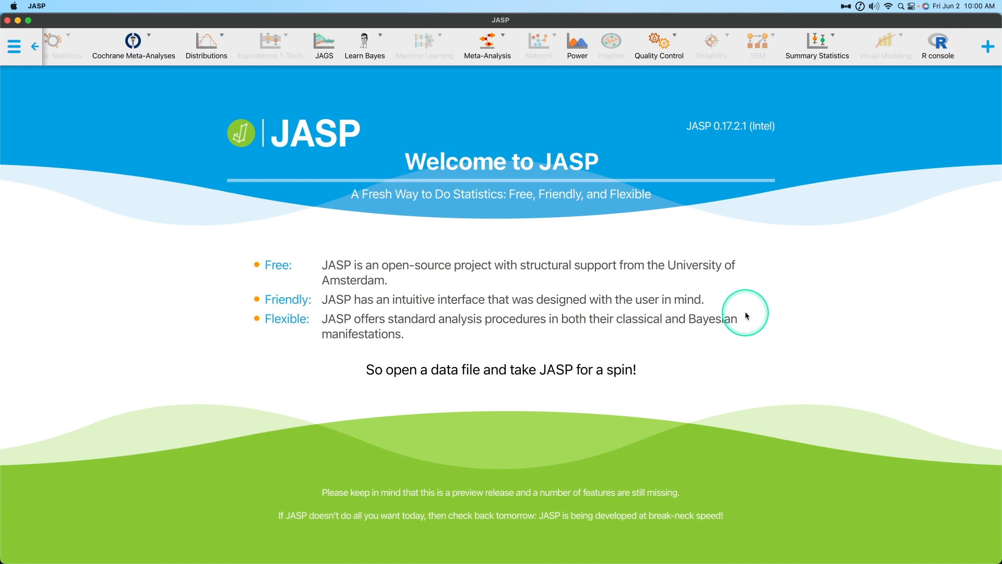
{"action": "mouse_move", "coordinate": [576, 43]}
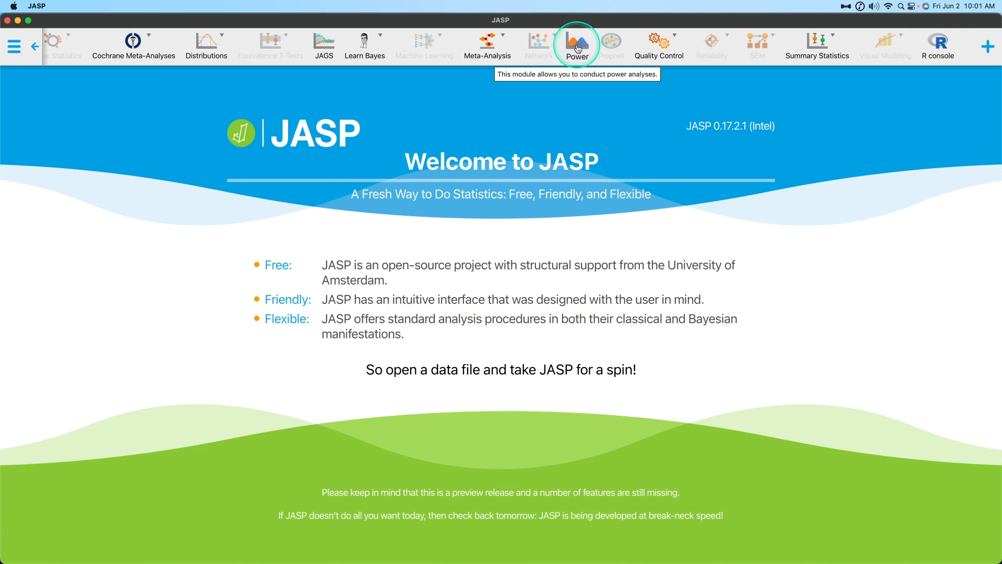
{"action": "mouse_move", "coordinate": [684, 429]}
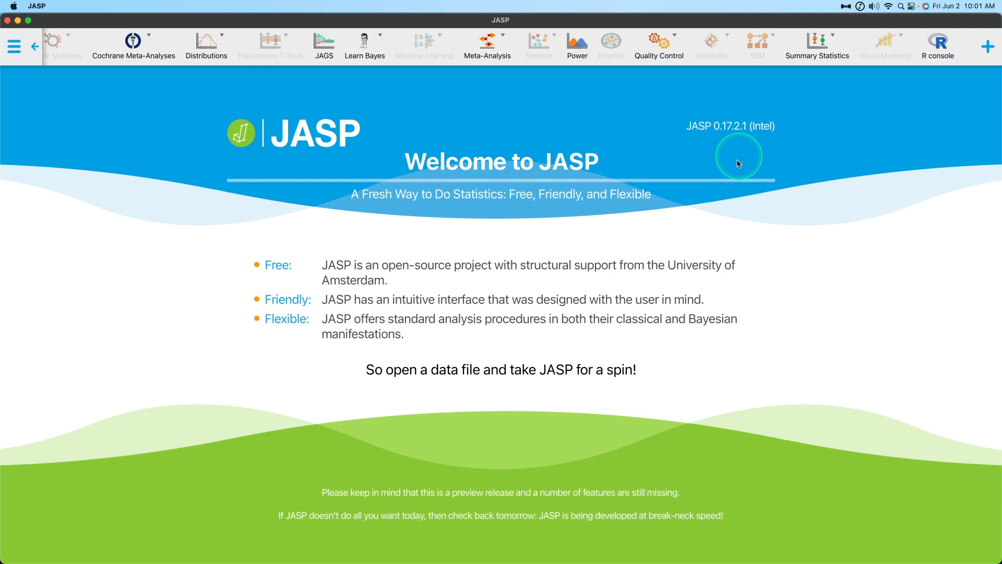
Start a new Power analysis and show the Statistical test choices
{"action": "left_click", "coordinate": [576, 46]}
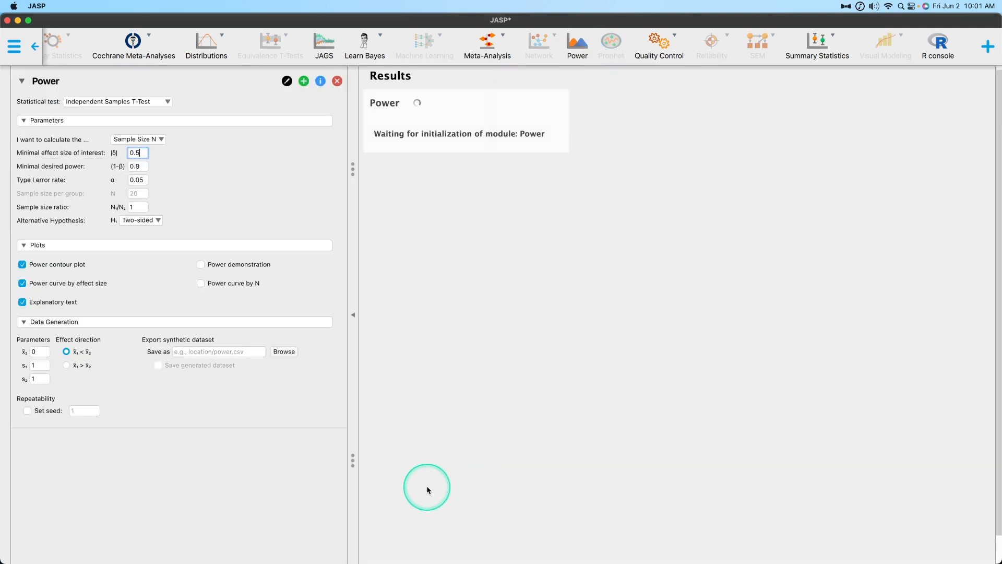
{"action": "left_click", "coordinate": [117, 101]}
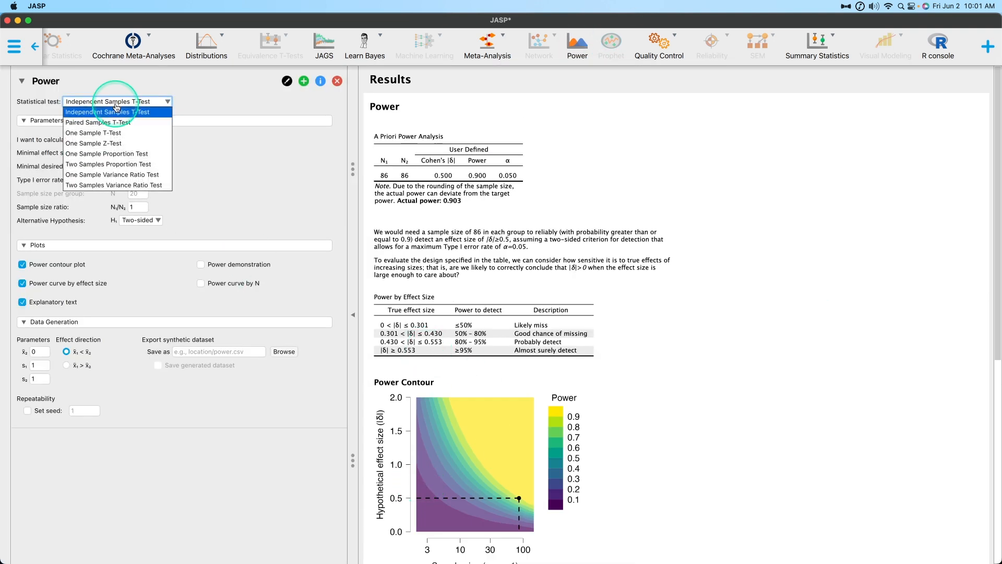
{"action": "mouse_move", "coordinate": [131, 164]}
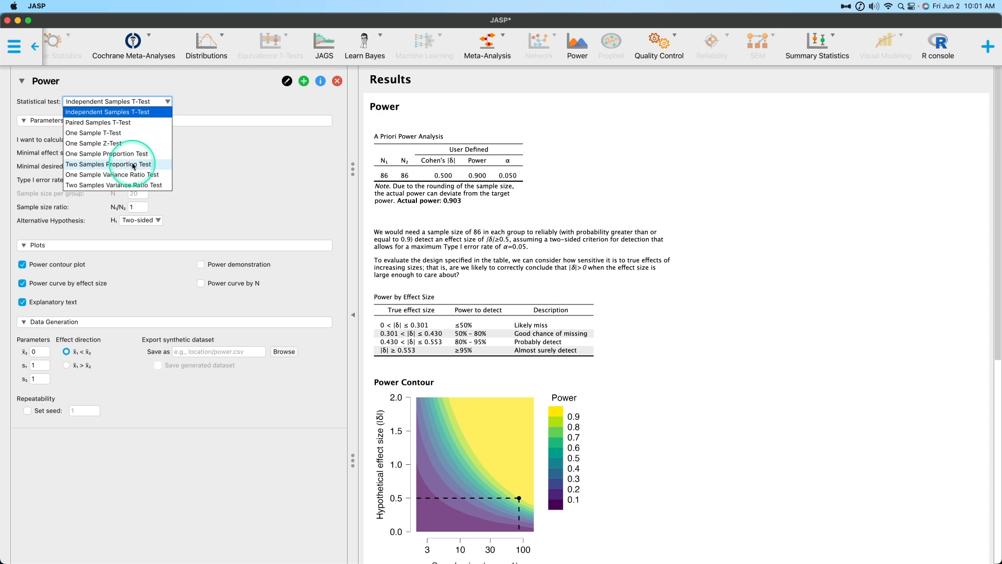
{"action": "mouse_move", "coordinate": [111, 179]}
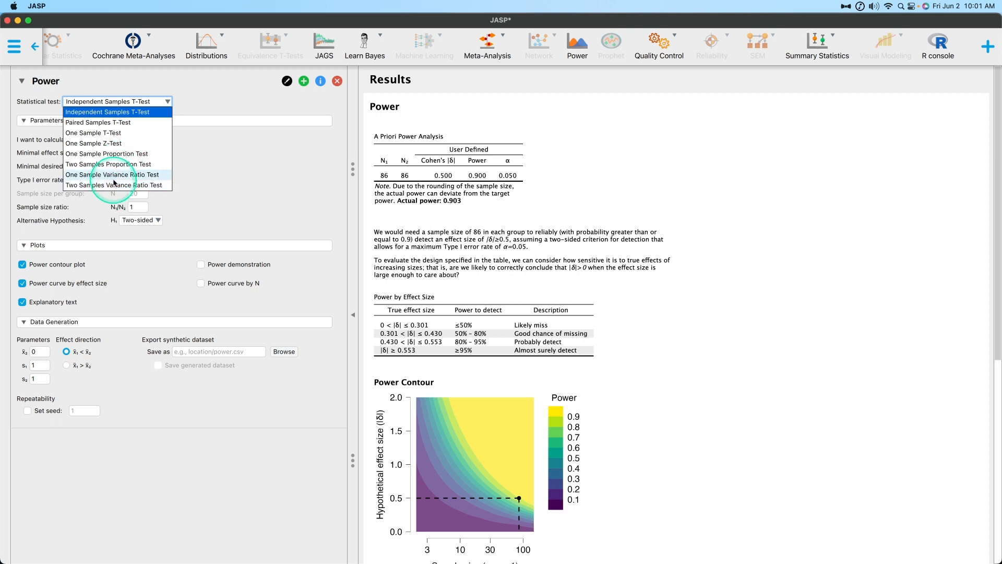
{"action": "mouse_move", "coordinate": [127, 178]}
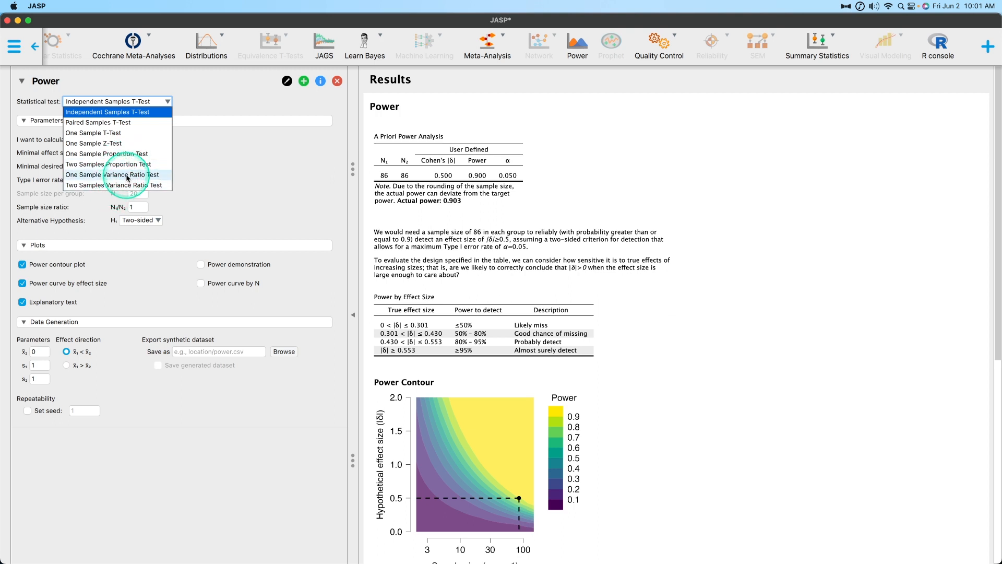
{"action": "mouse_move", "coordinate": [133, 178]}
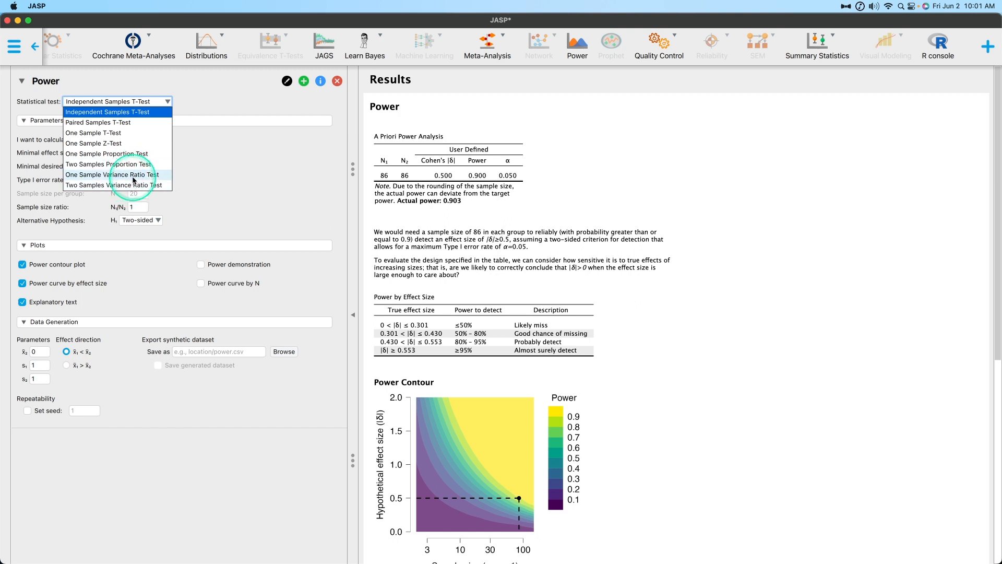
{"action": "mouse_move", "coordinate": [133, 185]}
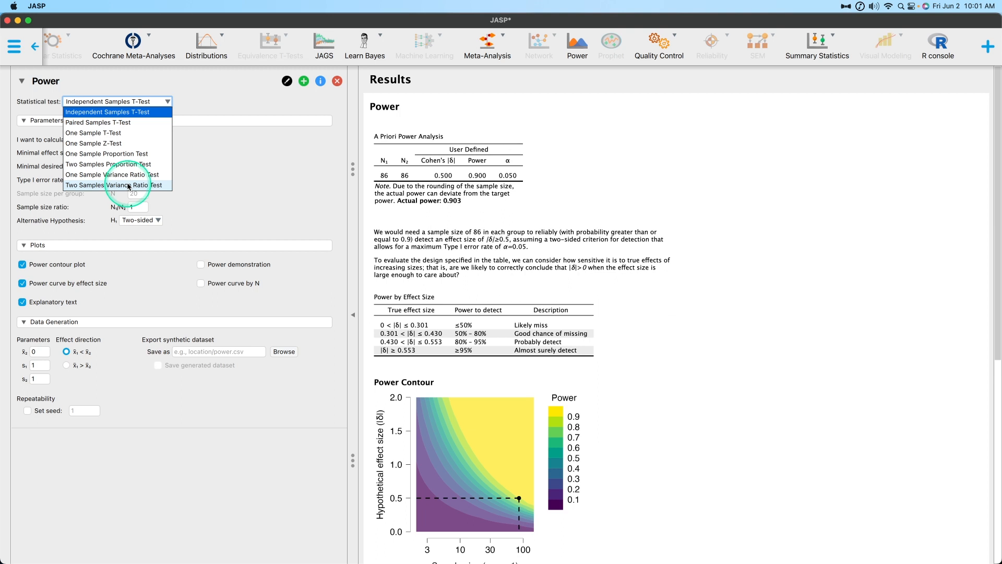
{"action": "mouse_move", "coordinate": [118, 164]}
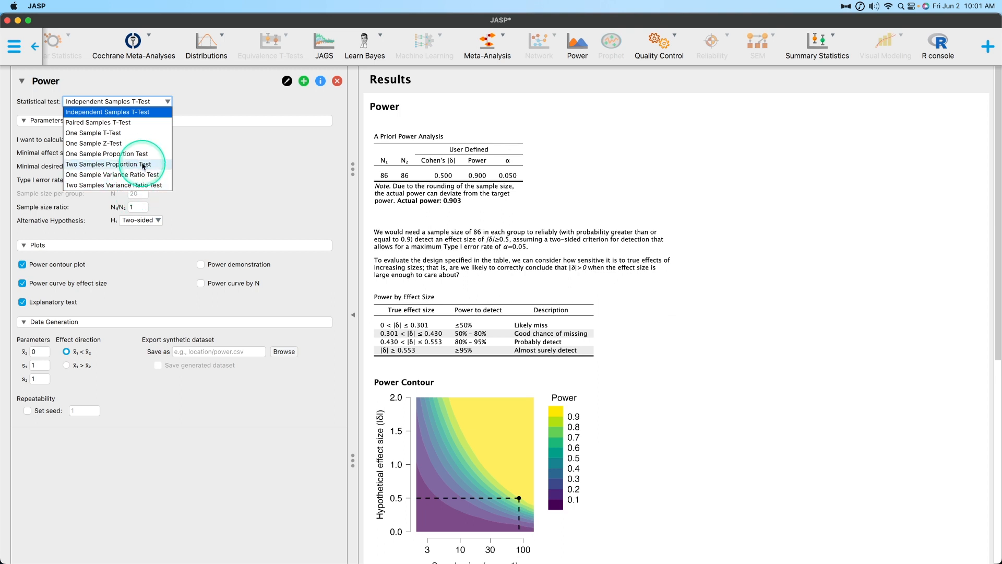
{"action": "mouse_move", "coordinate": [138, 185]}
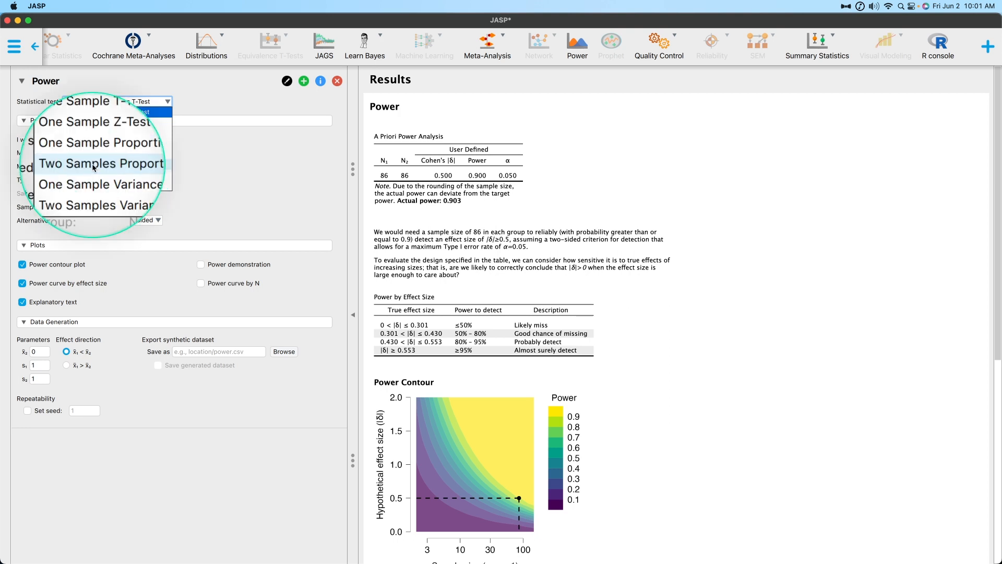
Choose the Two Samples Proportion Test, giving 519 per group
{"action": "left_click", "coordinate": [100, 163]}
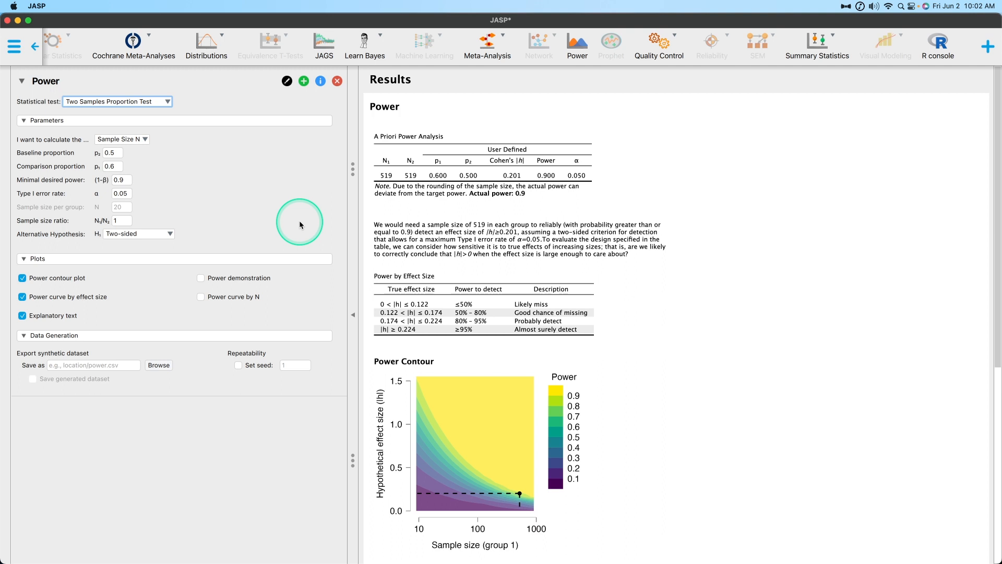
Collapse the Plots and Data Generation option groups
{"action": "left_click", "coordinate": [37, 258]}
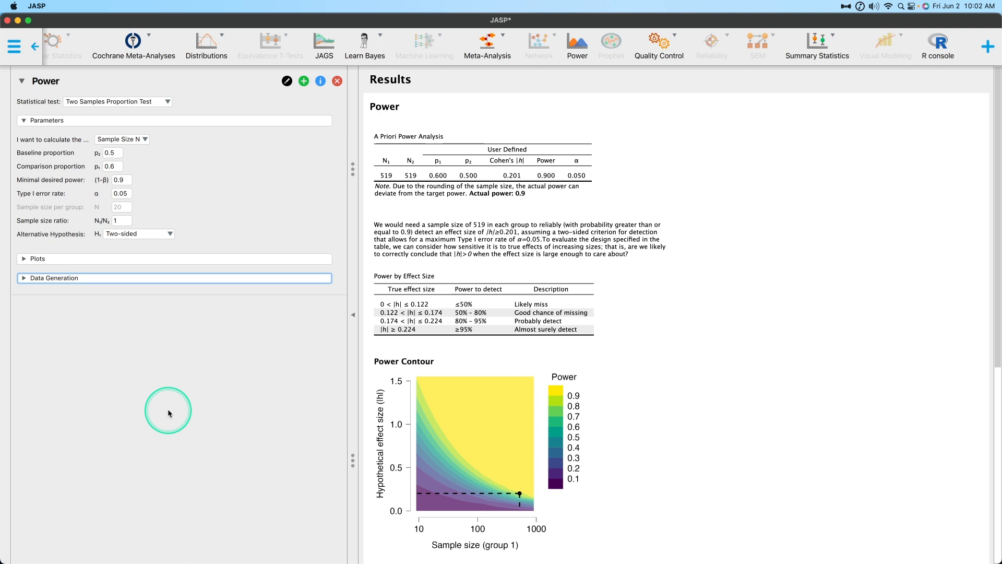
{"action": "mouse_move", "coordinate": [705, 229]}
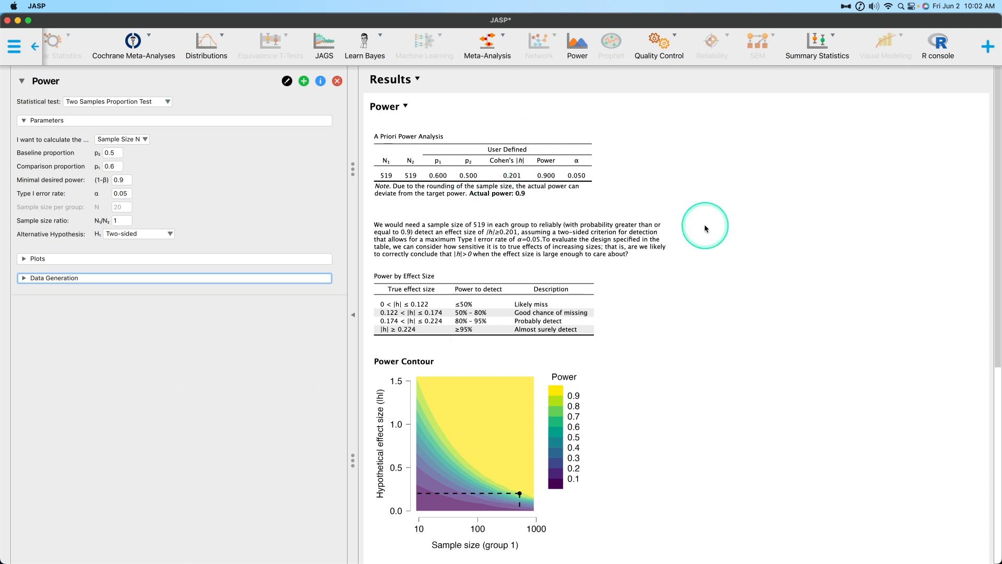
{"action": "mouse_move", "coordinate": [354, 247]}
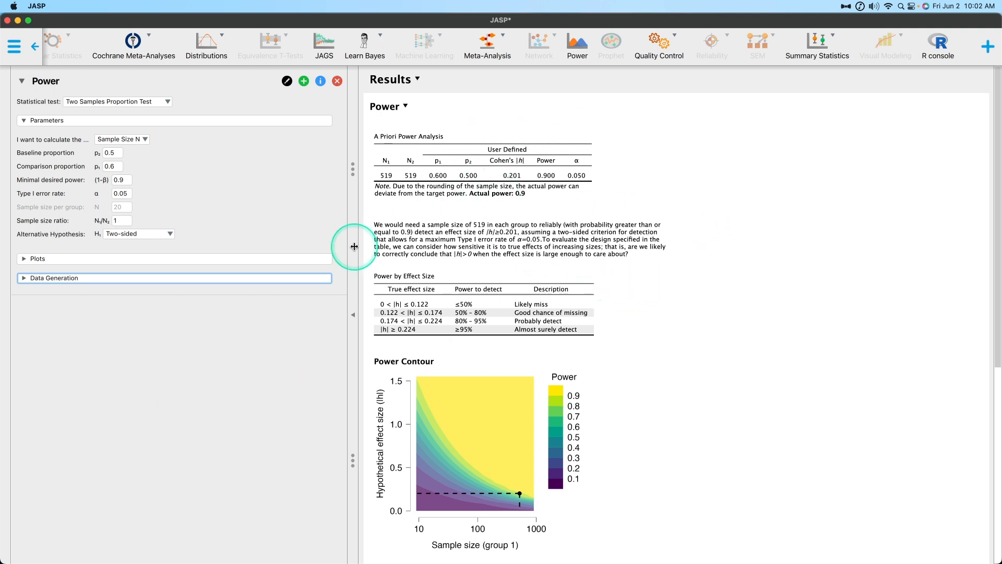
{"action": "mouse_move", "coordinate": [189, 150]}
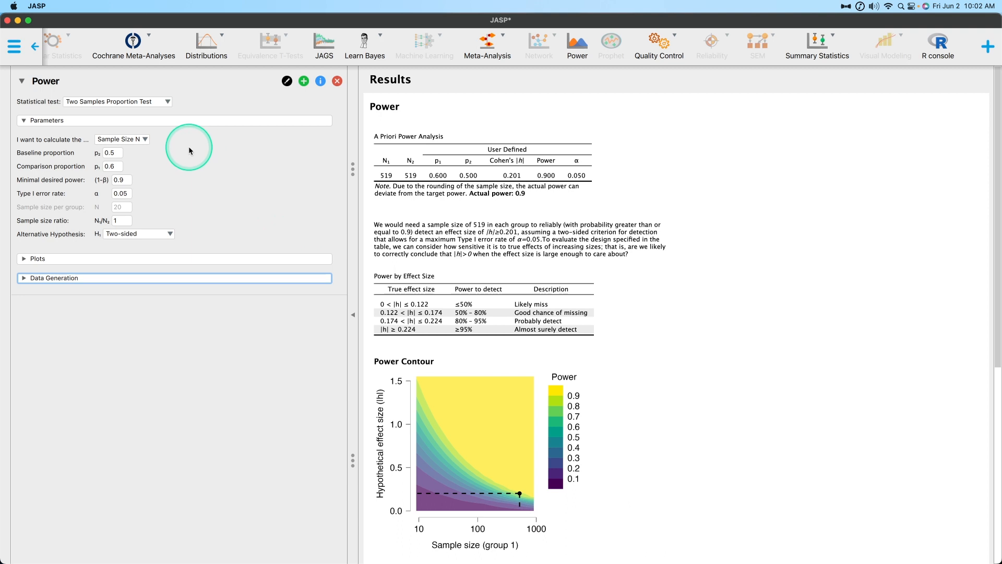
{"action": "mouse_move", "coordinate": [659, 330]}
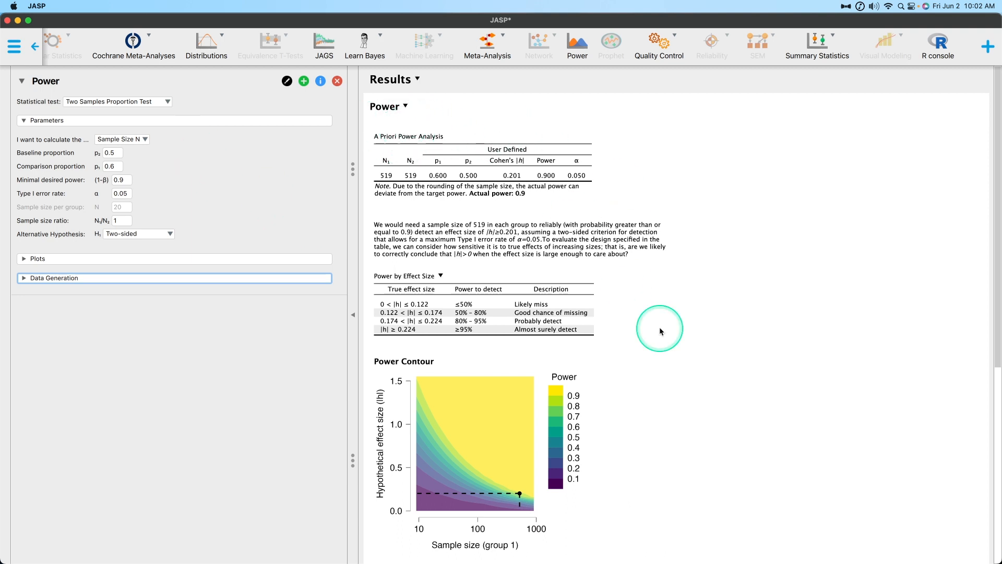
{"action": "mouse_move", "coordinate": [726, 150]}
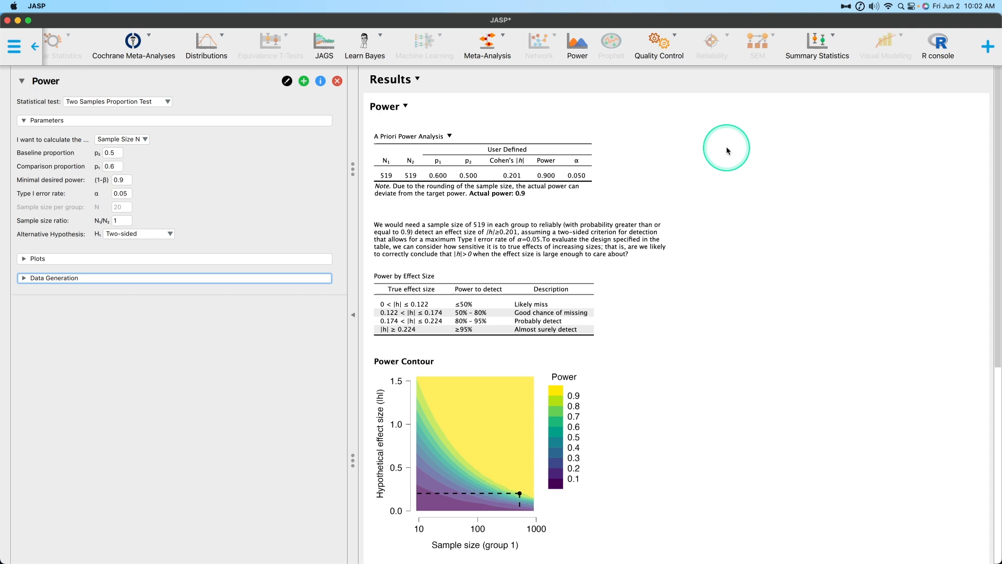
{"action": "mouse_move", "coordinate": [722, 151]}
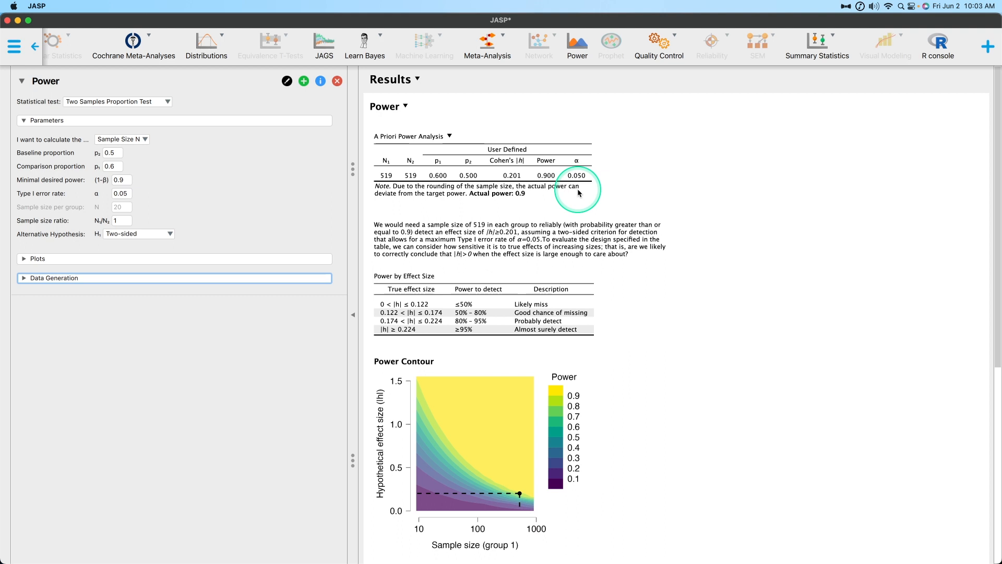
{"action": "mouse_move", "coordinate": [535, 272]}
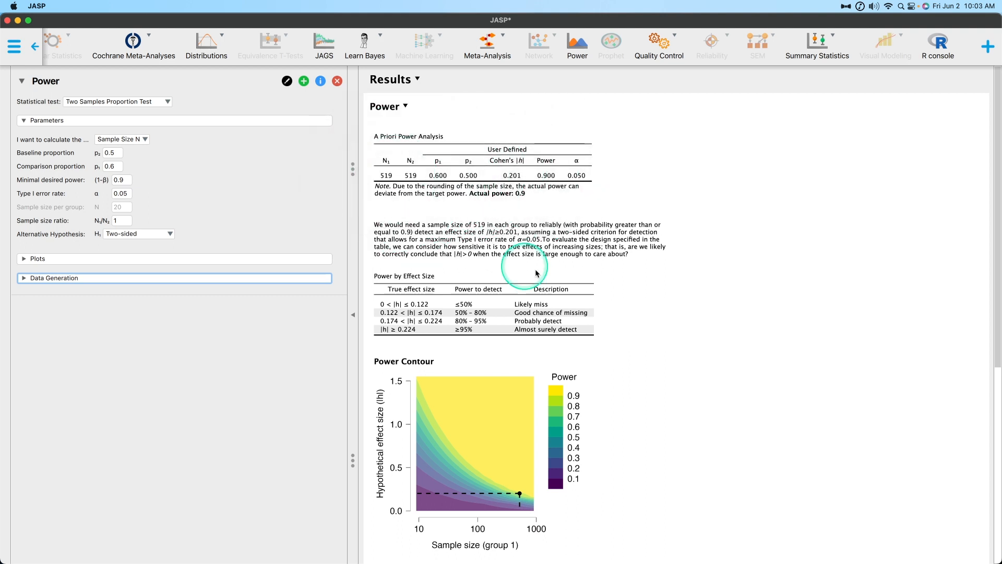
{"action": "mouse_move", "coordinate": [593, 275]}
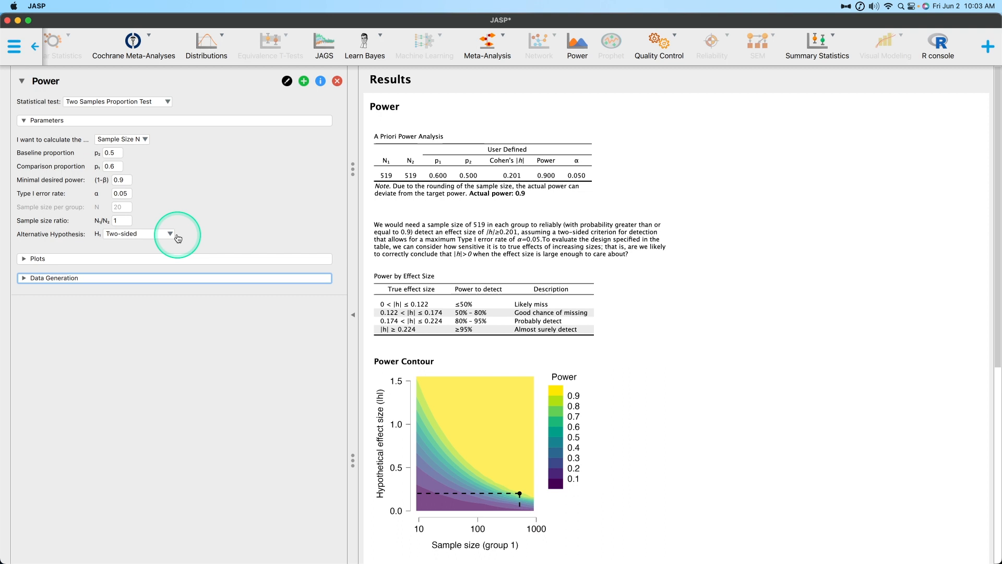
{"action": "mouse_move", "coordinate": [183, 167]}
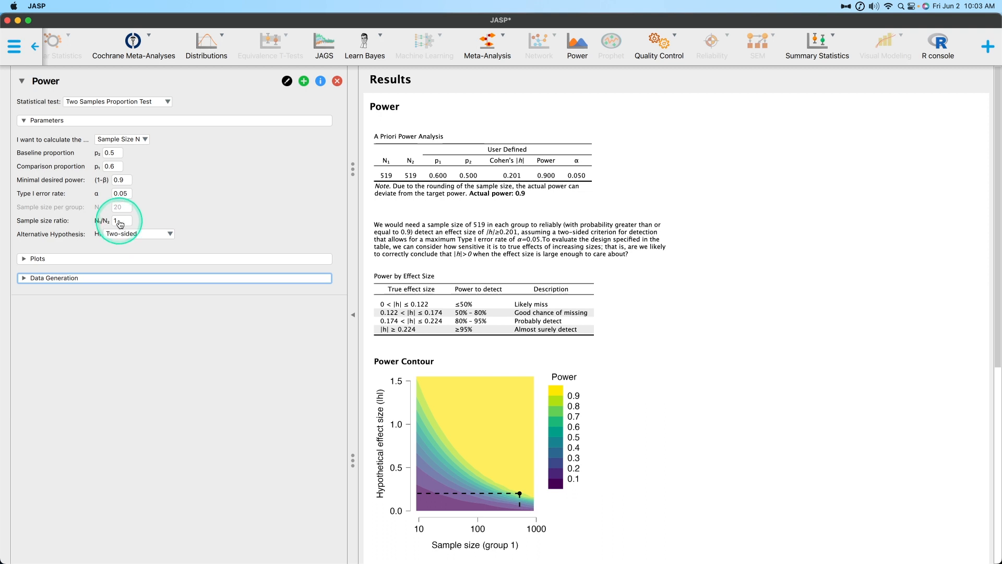
{"action": "mouse_move", "coordinate": [163, 226]}
{"action": "type", "text": "0.8"}
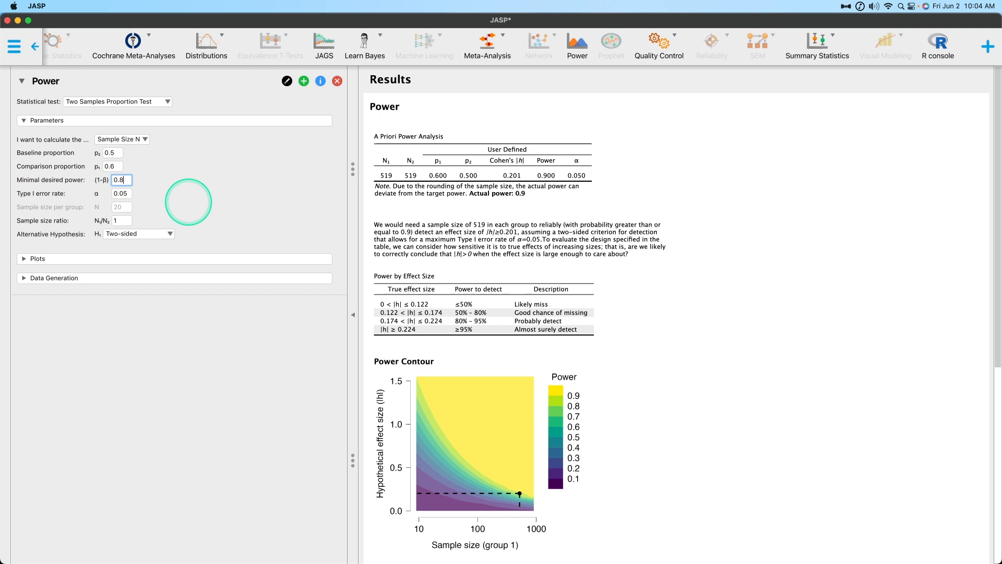
{"action": "mouse_move", "coordinate": [470, 177]}
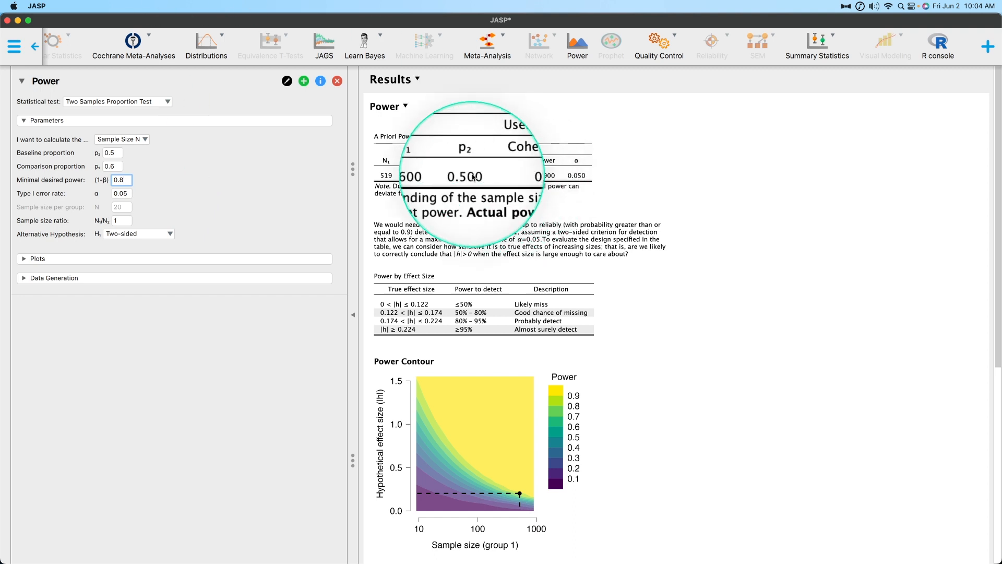
{"action": "mouse_move", "coordinate": [447, 178]}
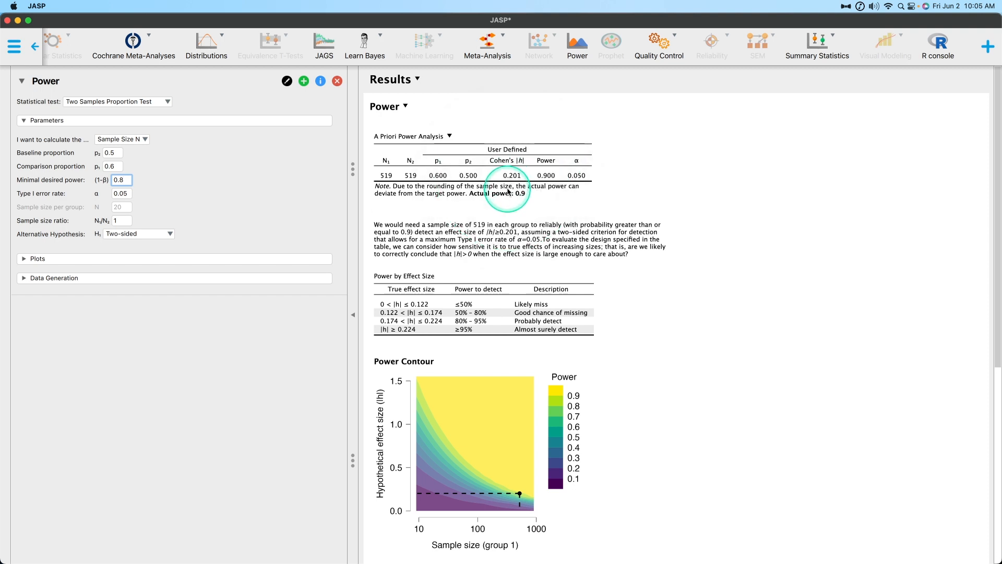
{"action": "mouse_move", "coordinate": [400, 177]}
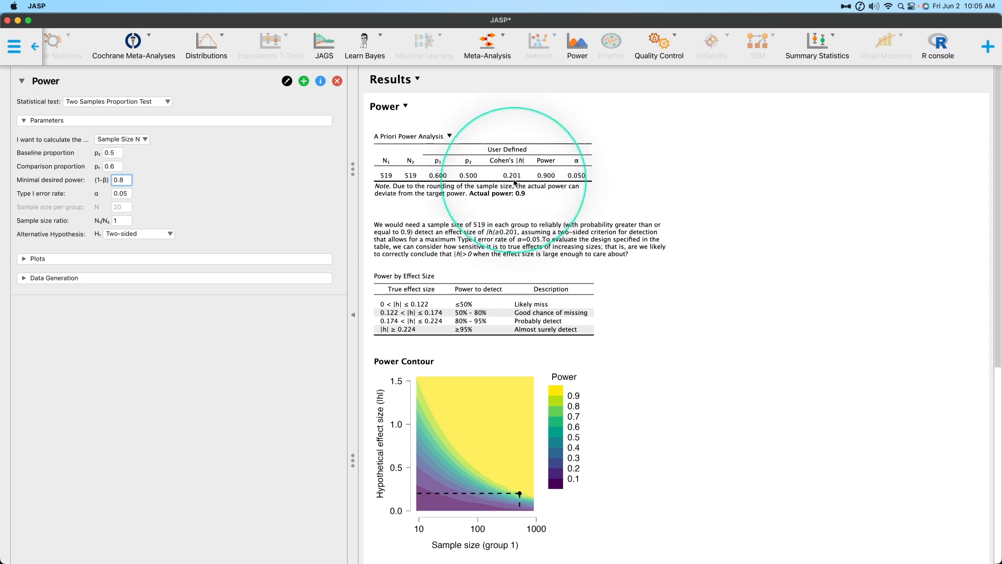
{"action": "mouse_move", "coordinate": [181, 194]}
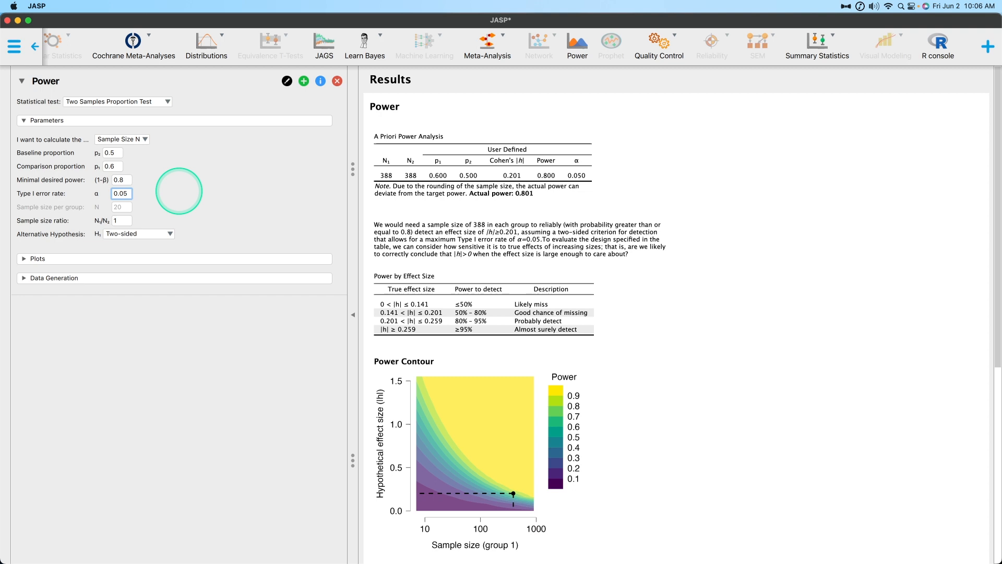
{"action": "mouse_move", "coordinate": [162, 154]}
{"action": "type", "text": "0.78"}
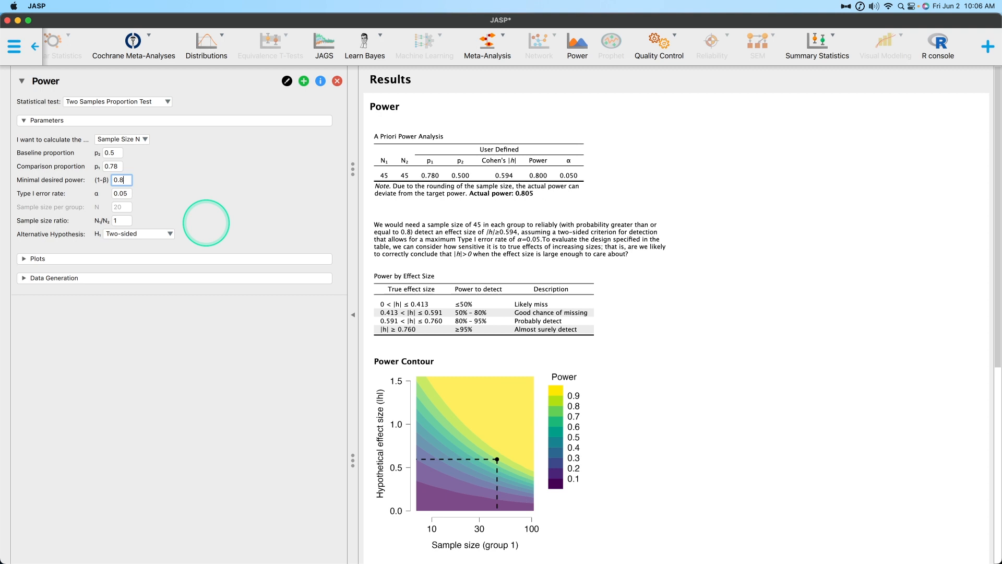
{"action": "mouse_move", "coordinate": [507, 183]}
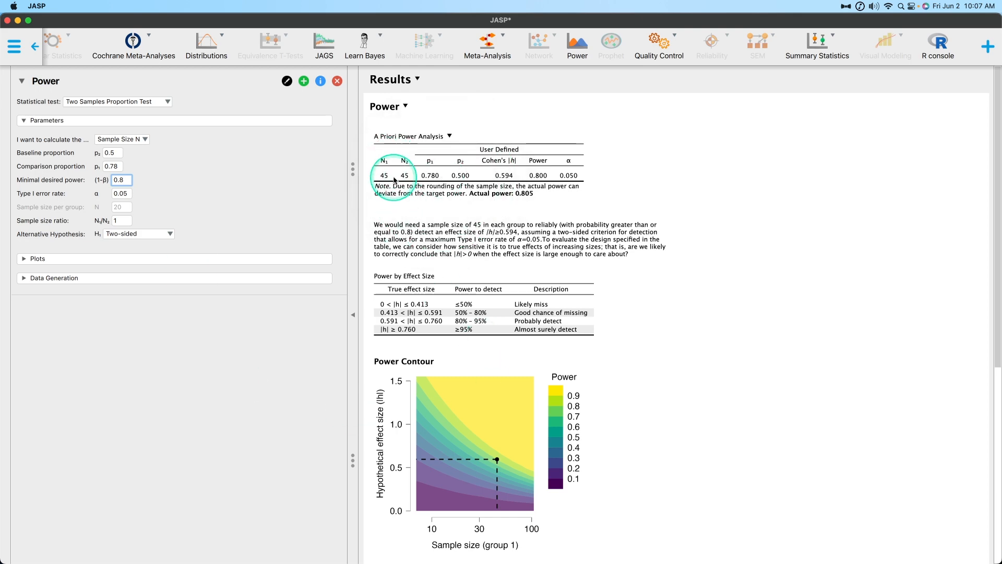
Keep the Two-sided alternative hypothesis and show the calculate-what choices
{"action": "scroll", "scroll_direction": "down", "scroll_amount": 3}
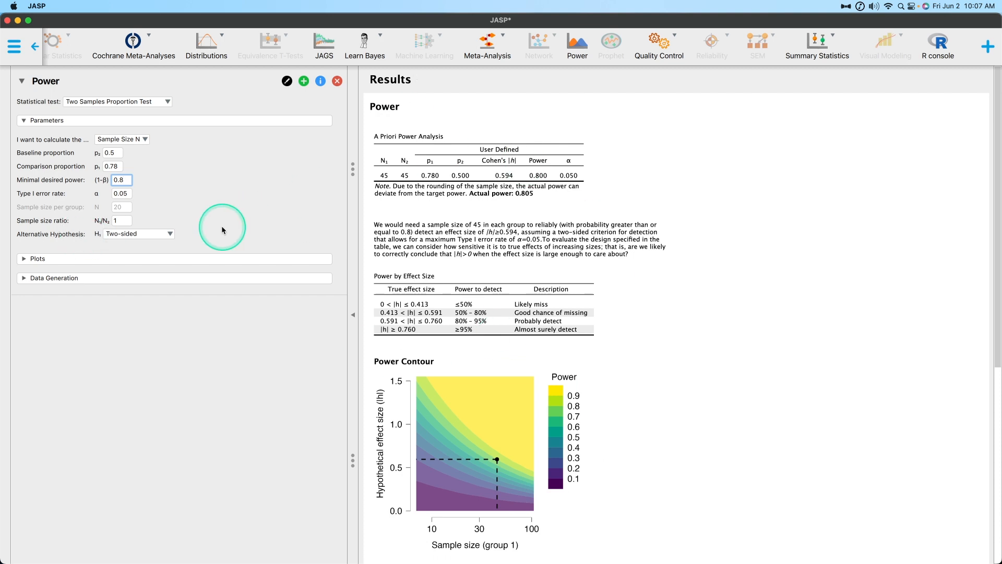
{"action": "mouse_move", "coordinate": [169, 213]}
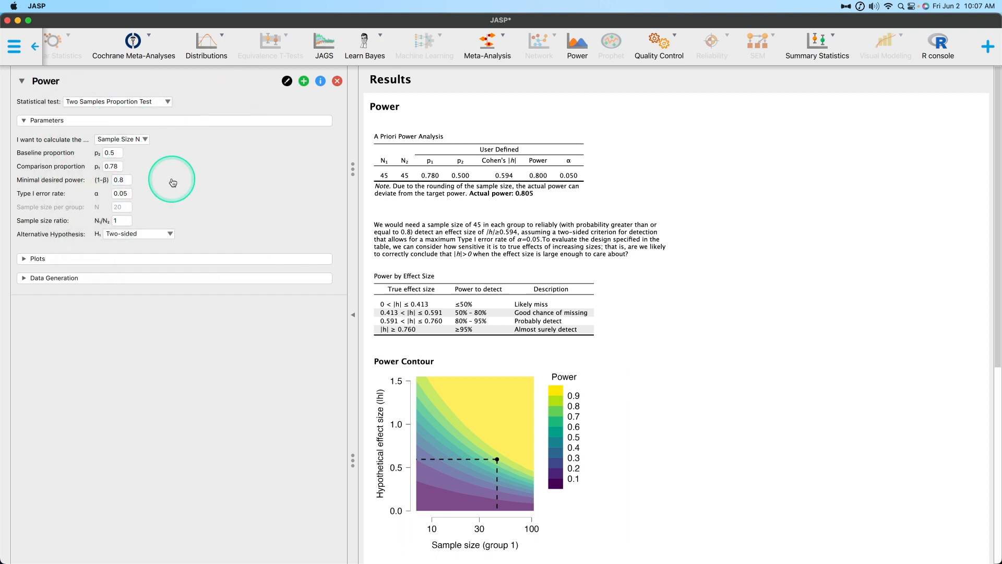
{"action": "mouse_move", "coordinate": [214, 216]}
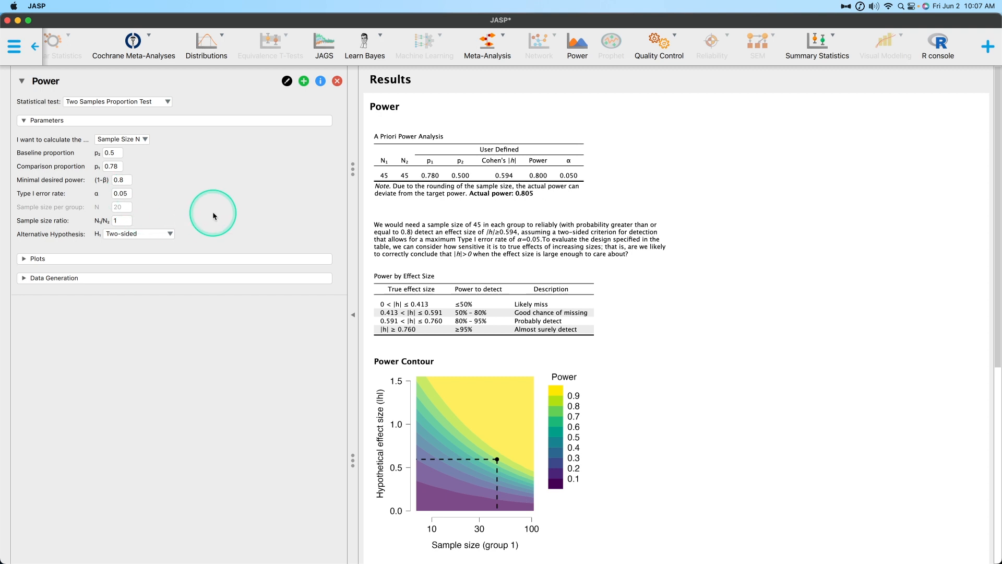
{"action": "mouse_move", "coordinate": [212, 194]}
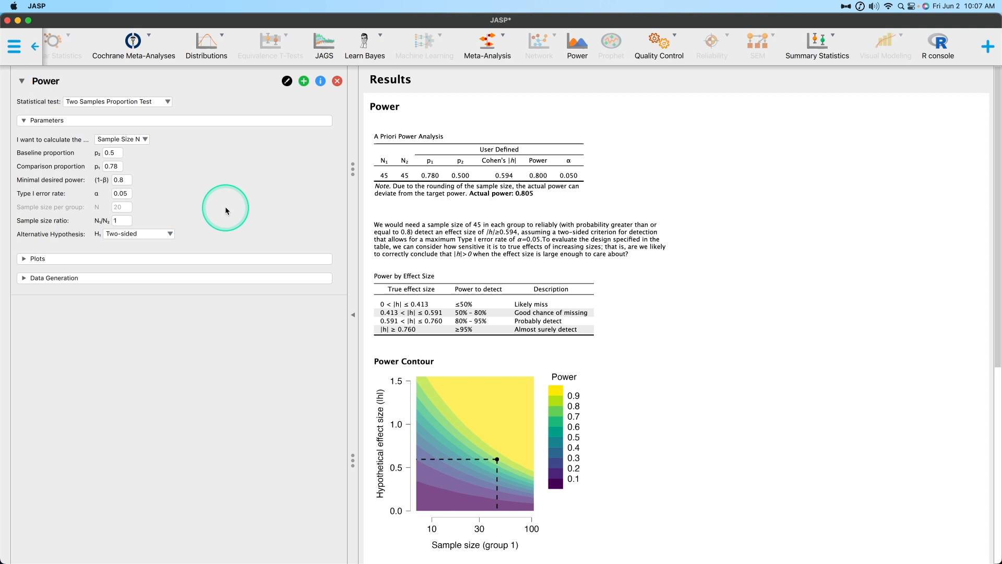
{"action": "left_click", "coordinate": [138, 233]}
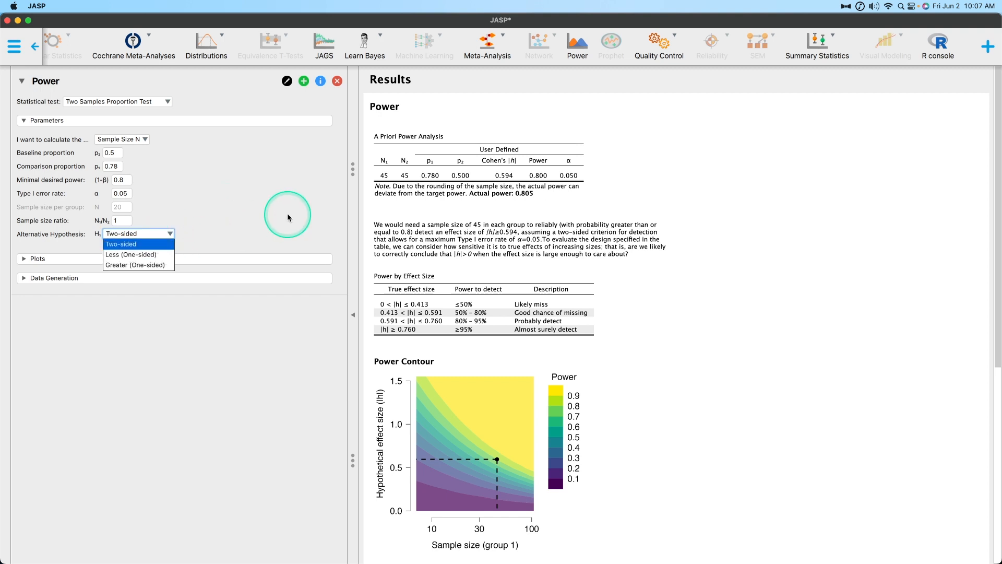
{"action": "left_click", "coordinate": [120, 243]}
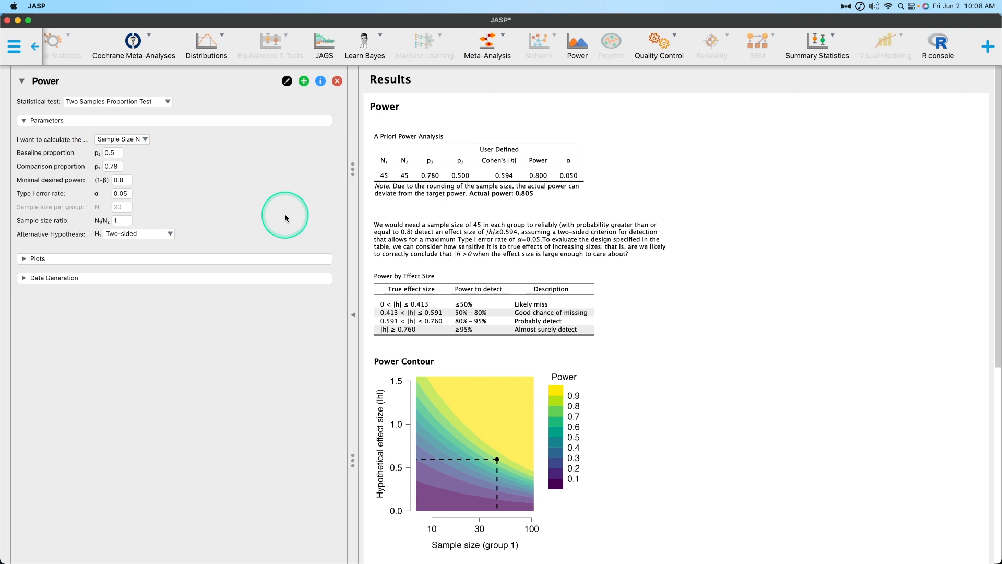
{"action": "mouse_move", "coordinate": [197, 170]}
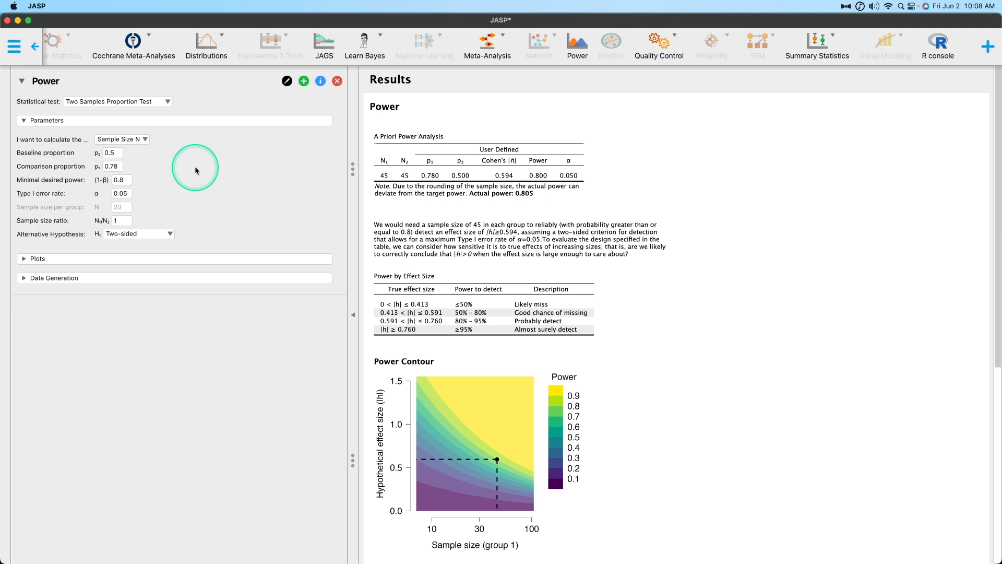
{"action": "left_click", "coordinate": [122, 139]}
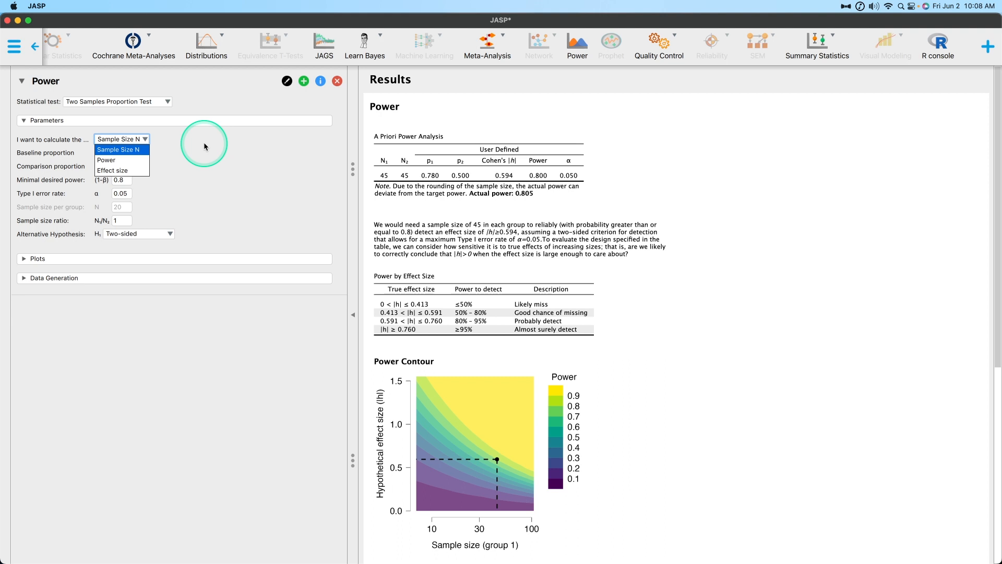
{"action": "mouse_move", "coordinate": [129, 163]}
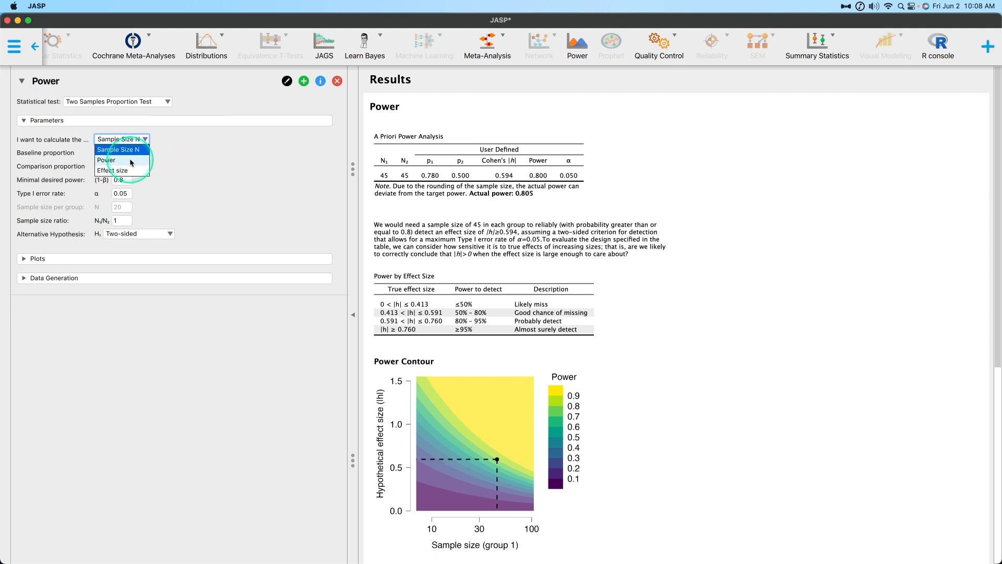
{"action": "mouse_move", "coordinate": [107, 168]}
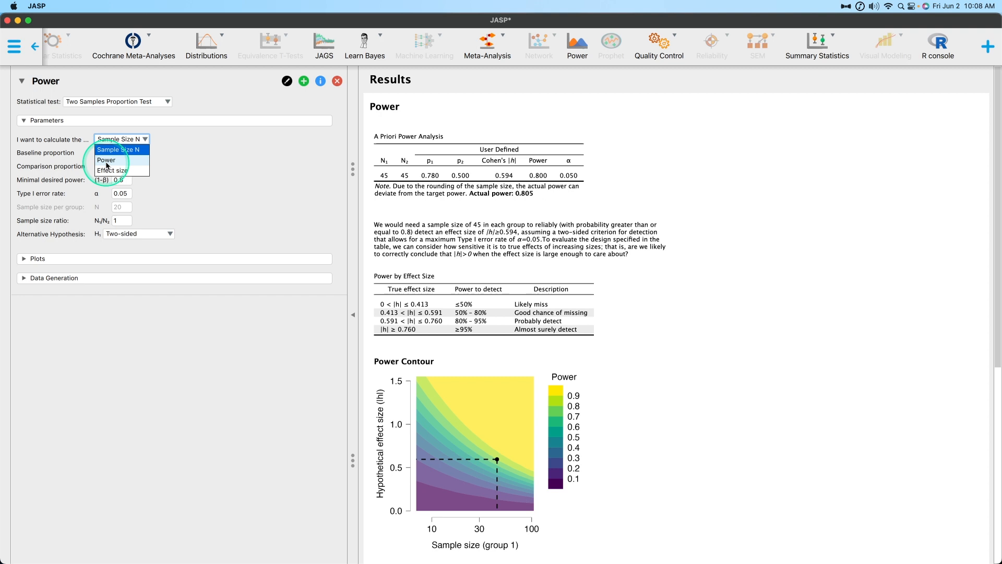
Calculate Power instead, with 105 per group, giving power 0.991
{"action": "left_click", "coordinate": [106, 160]}
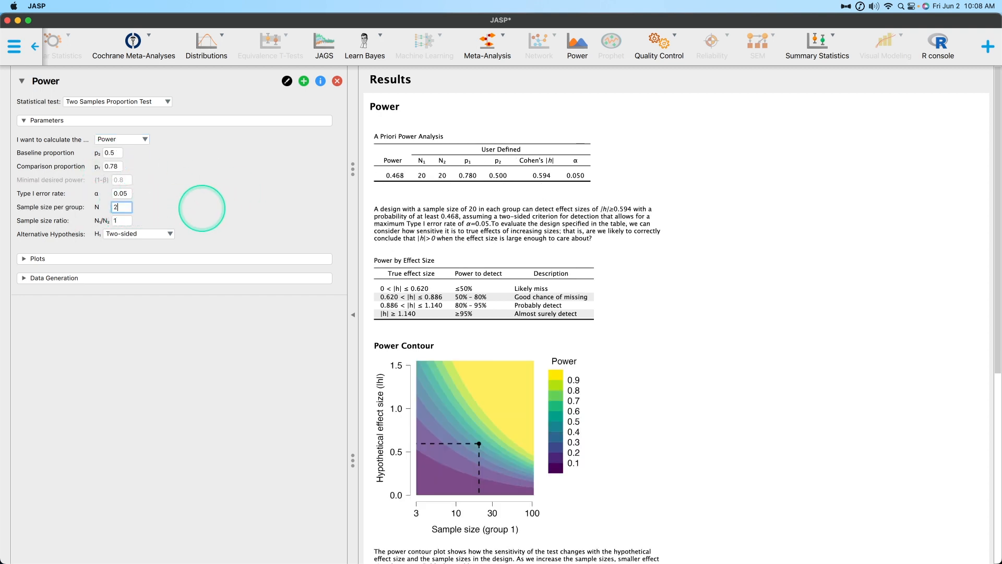
{"action": "type", "text": "105"}
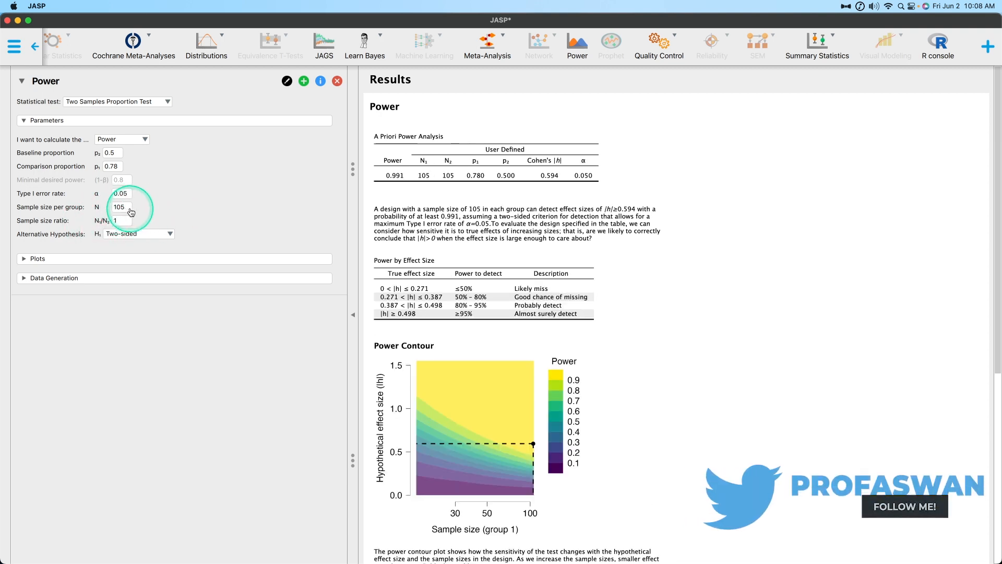
{"action": "mouse_move", "coordinate": [434, 172]}
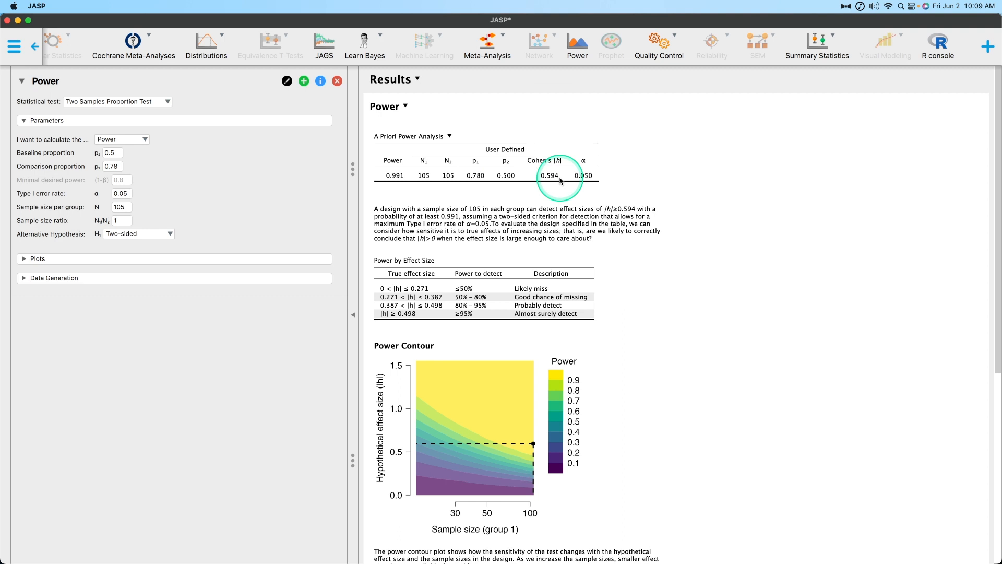
{"action": "mouse_move", "coordinate": [438, 177]}
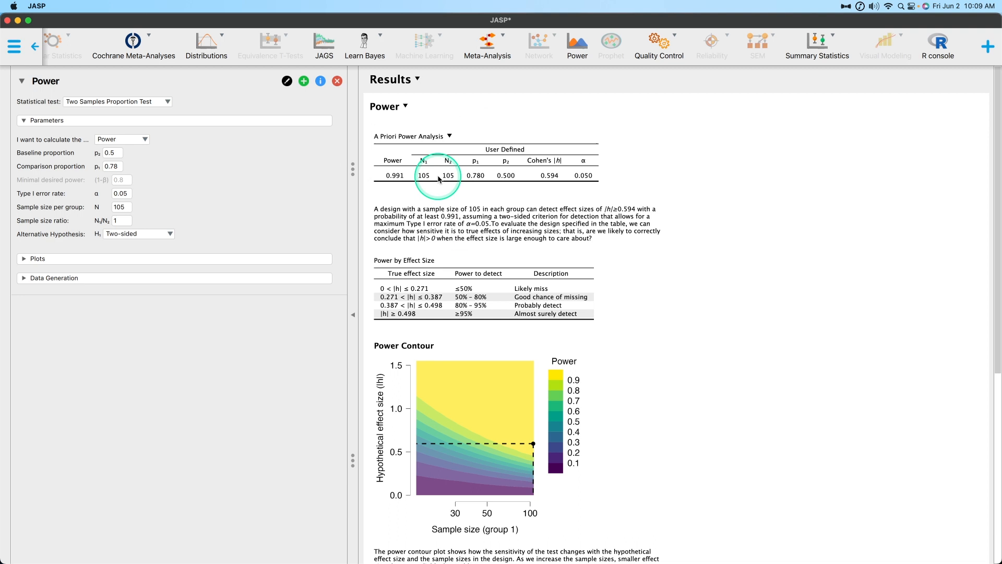
{"action": "mouse_move", "coordinate": [401, 178]}
{"action": "type", "text": "0.6"}
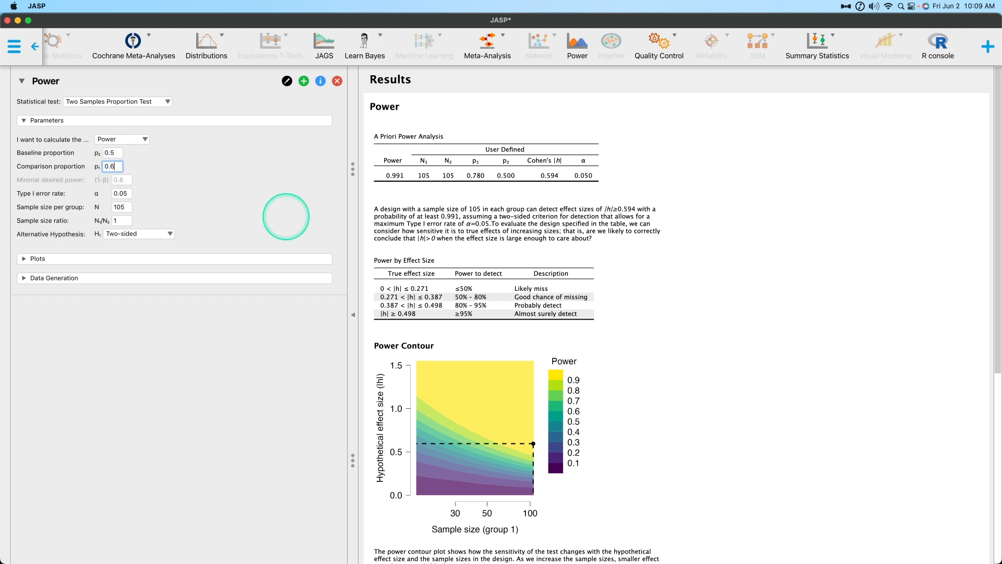
{"action": "mouse_move", "coordinate": [259, 190]}
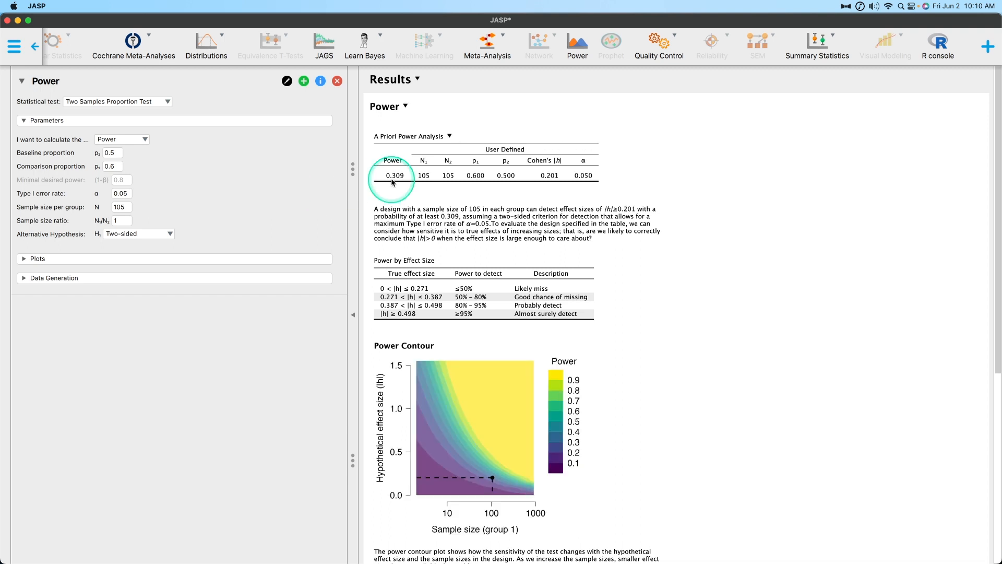
{"action": "mouse_move", "coordinate": [426, 184]}
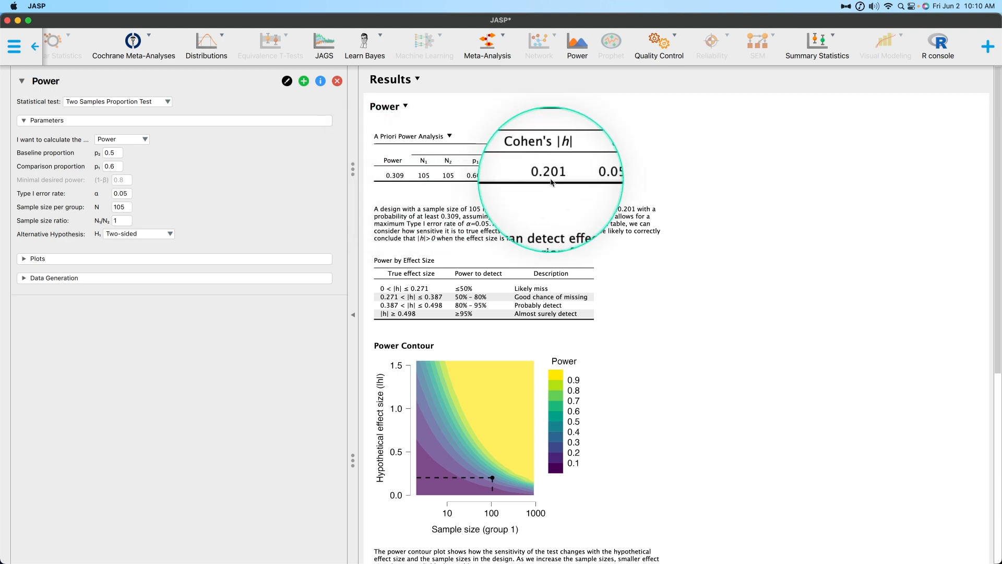
{"action": "mouse_move", "coordinate": [431, 179]}
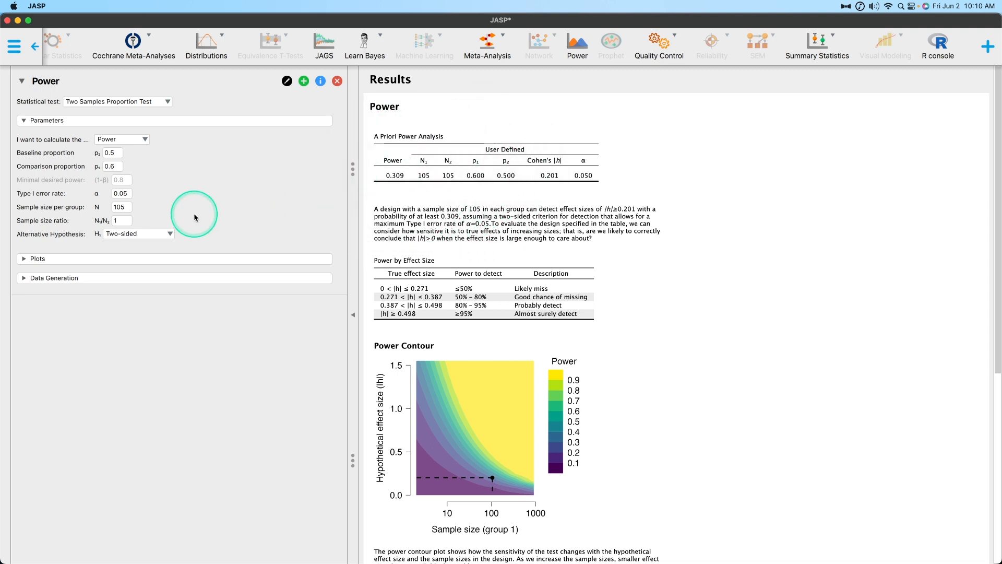
Show the calculate-what choices again after power drops to 0.309
{"action": "left_click", "coordinate": [121, 138]}
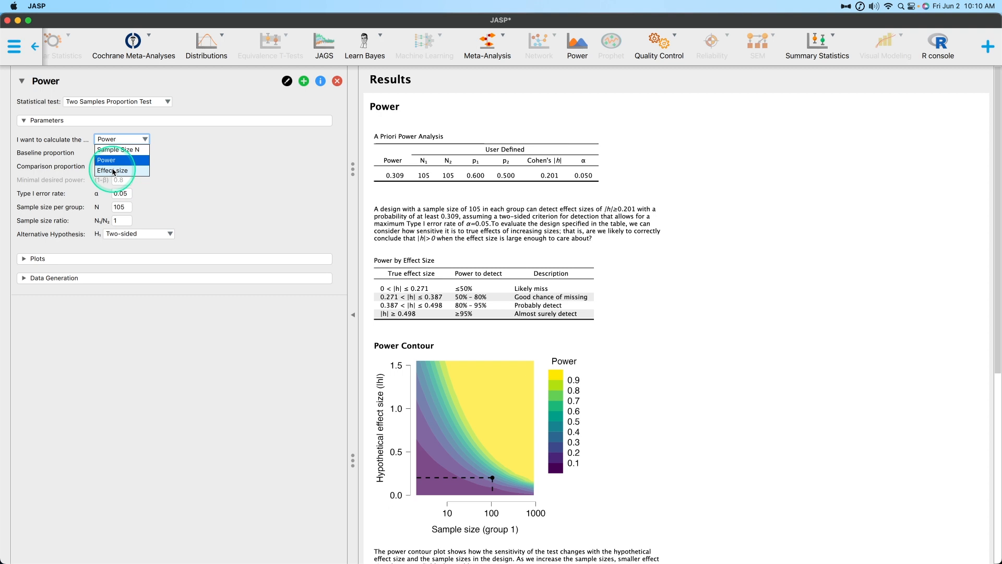
Calculate Effect size instead and show the Direction of the effect choices
{"action": "left_click", "coordinate": [113, 170]}
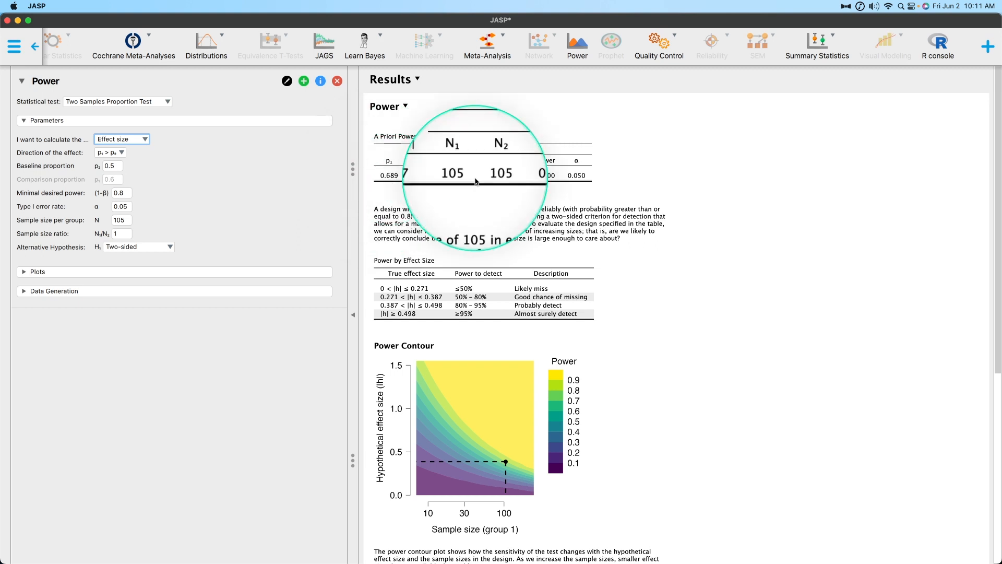
{"action": "mouse_move", "coordinate": [543, 179]}
{"action": "type", "text": "0.5"}
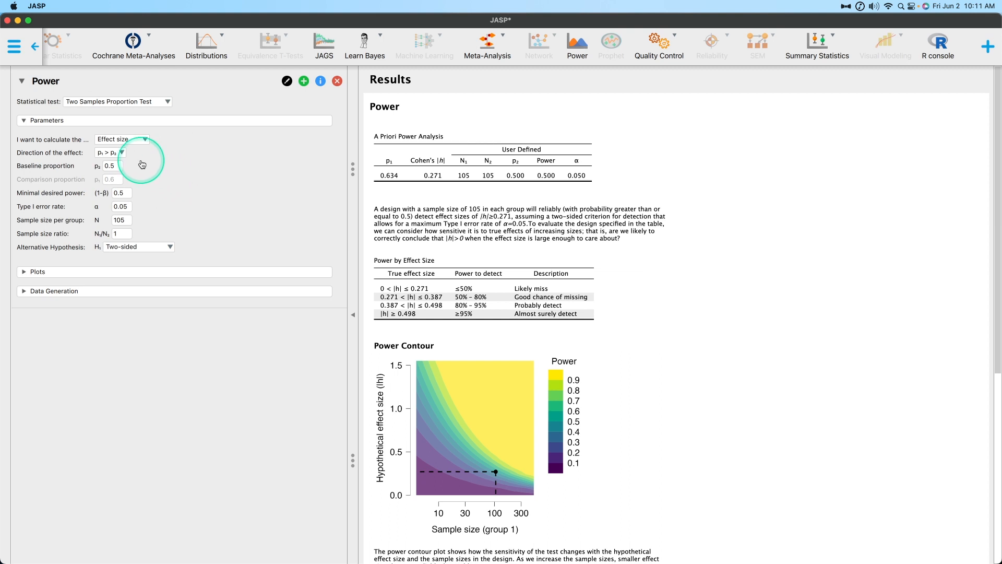
{"action": "left_click", "coordinate": [110, 152]}
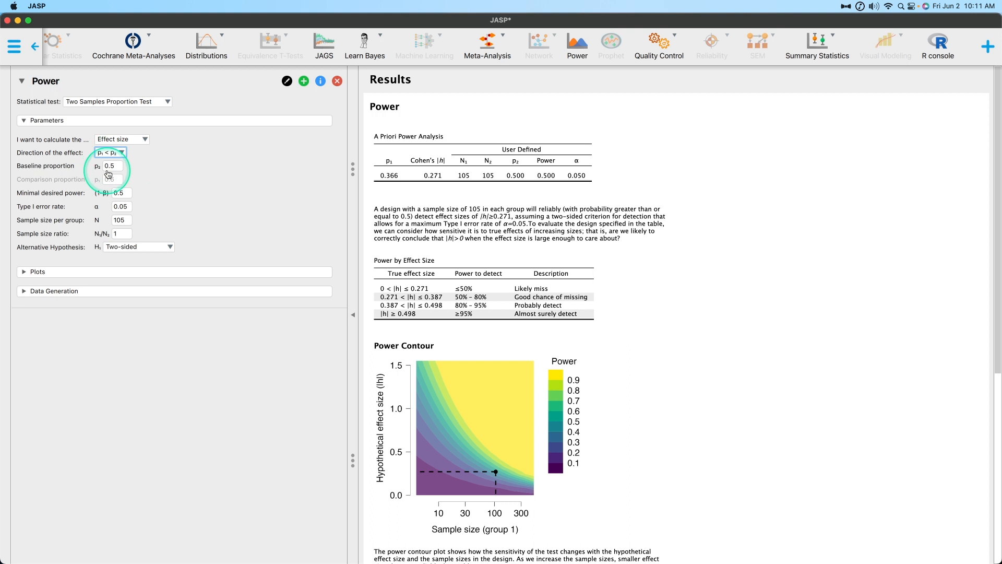
{"action": "mouse_move", "coordinate": [136, 179]}
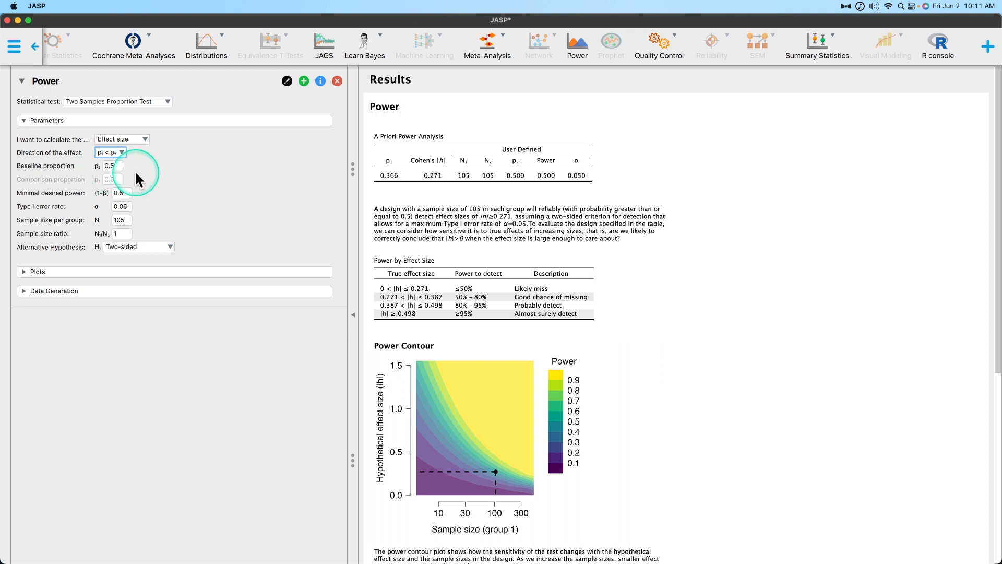
{"action": "mouse_move", "coordinate": [407, 181]}
{"action": "type", "text": "0.7"}
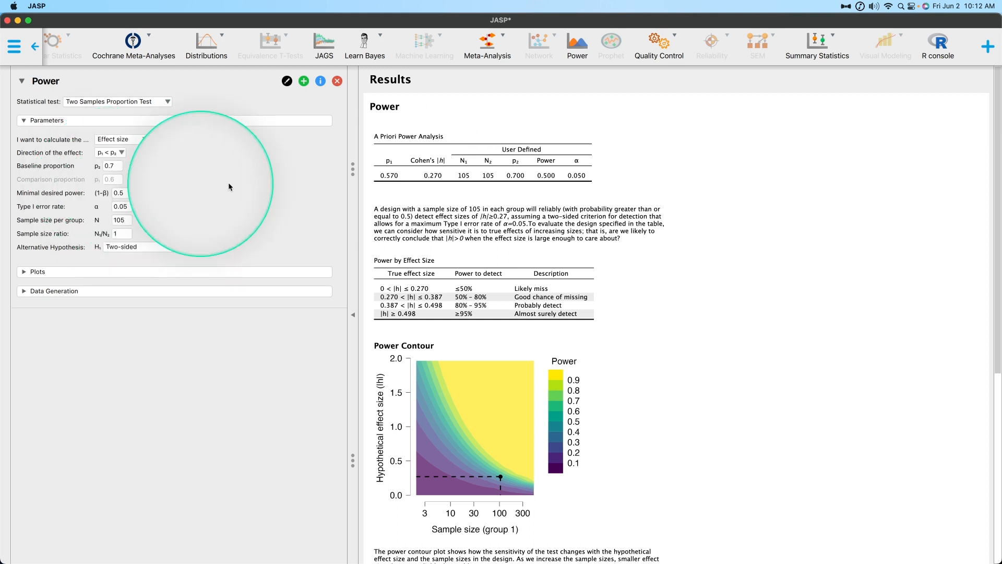
{"action": "mouse_move", "coordinate": [327, 248]}
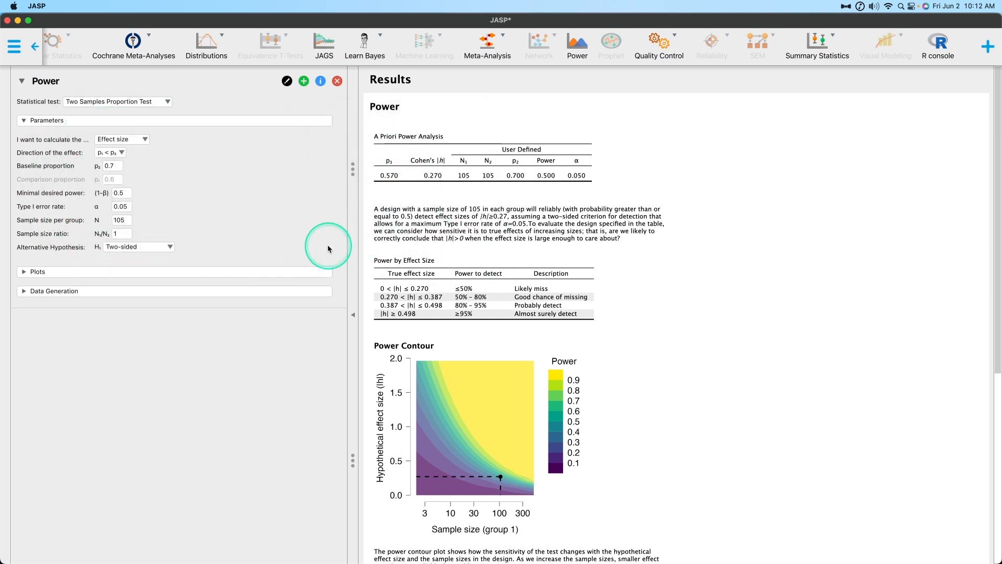
{"action": "mouse_move", "coordinate": [273, 236]}
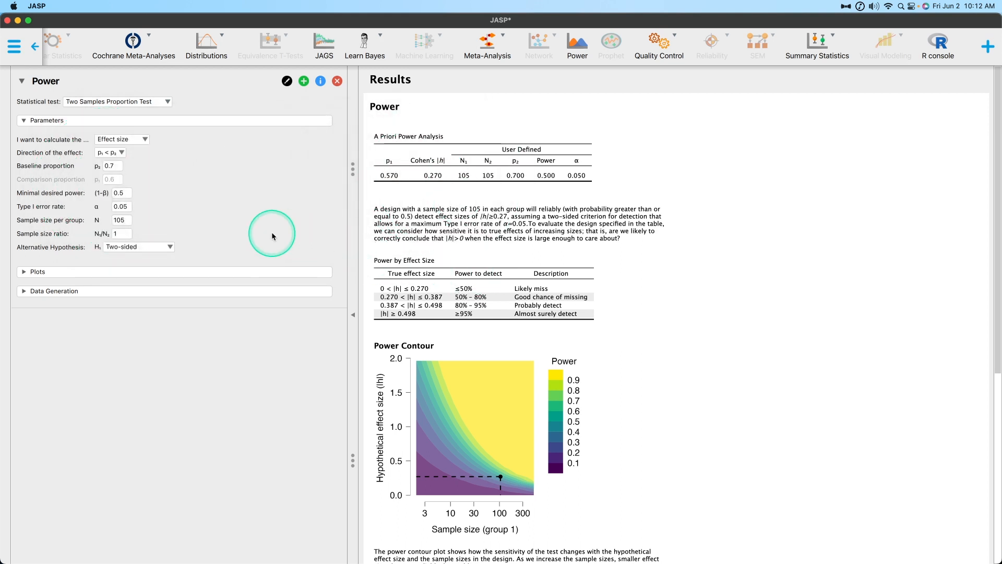
{"action": "mouse_move", "coordinate": [224, 221]}
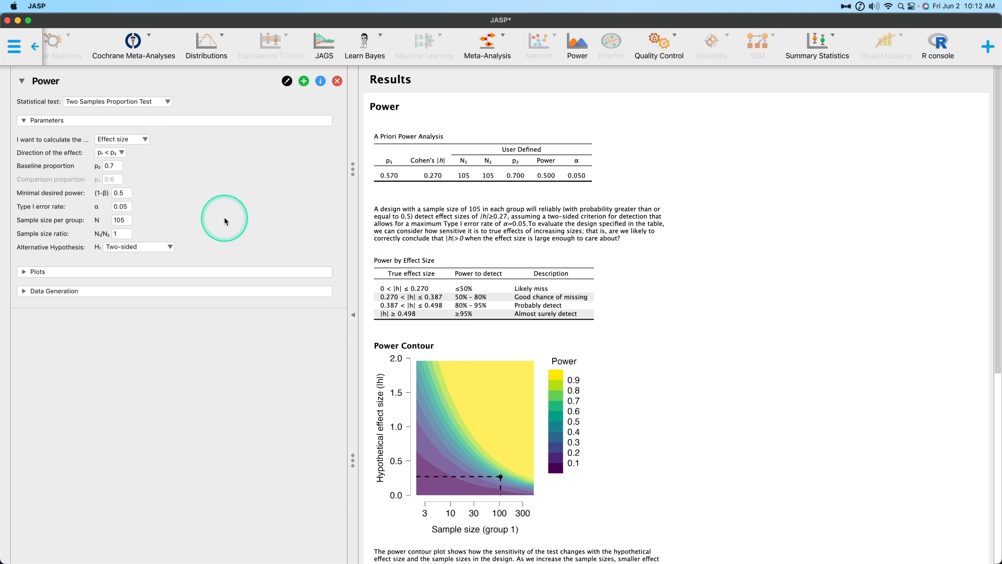
{"action": "mouse_move", "coordinate": [226, 215]}
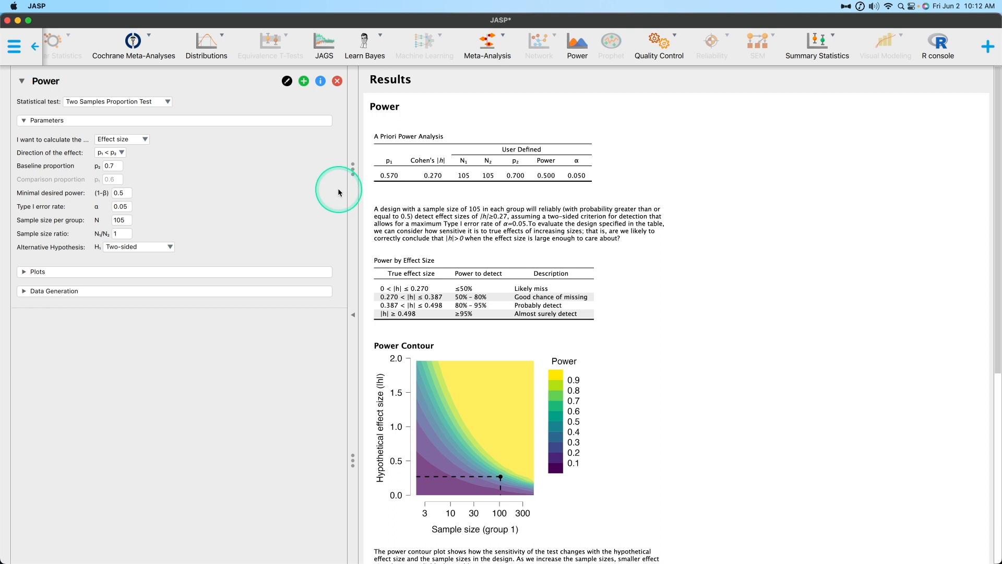
{"action": "mouse_move", "coordinate": [330, 184]}
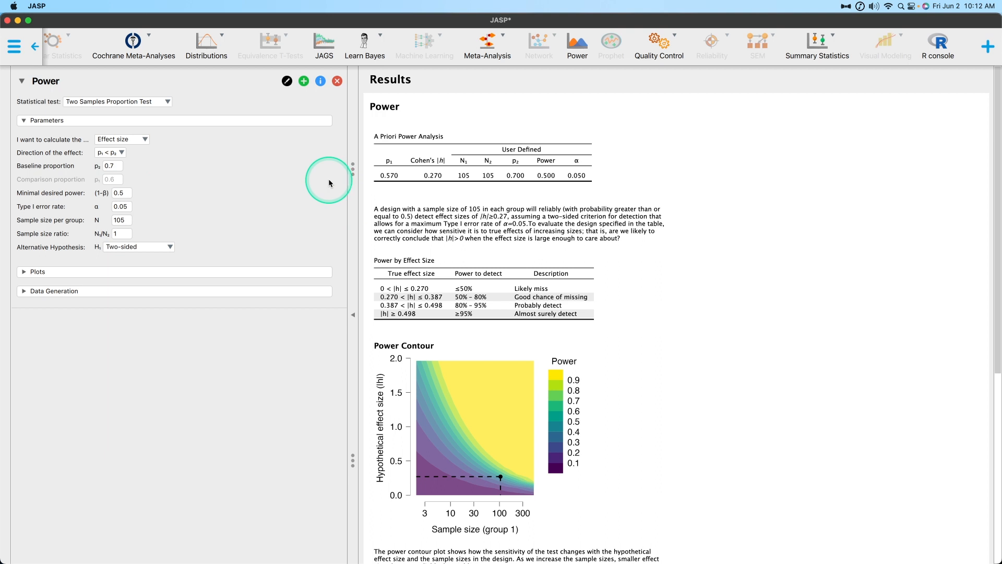
{"action": "mouse_move", "coordinate": [312, 196]}
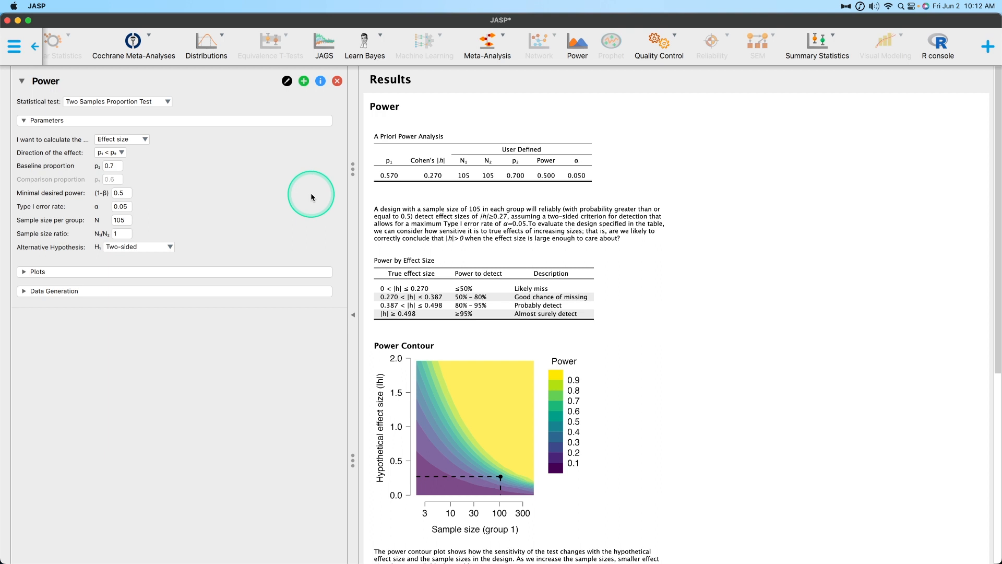
{"action": "mouse_move", "coordinate": [311, 192]}
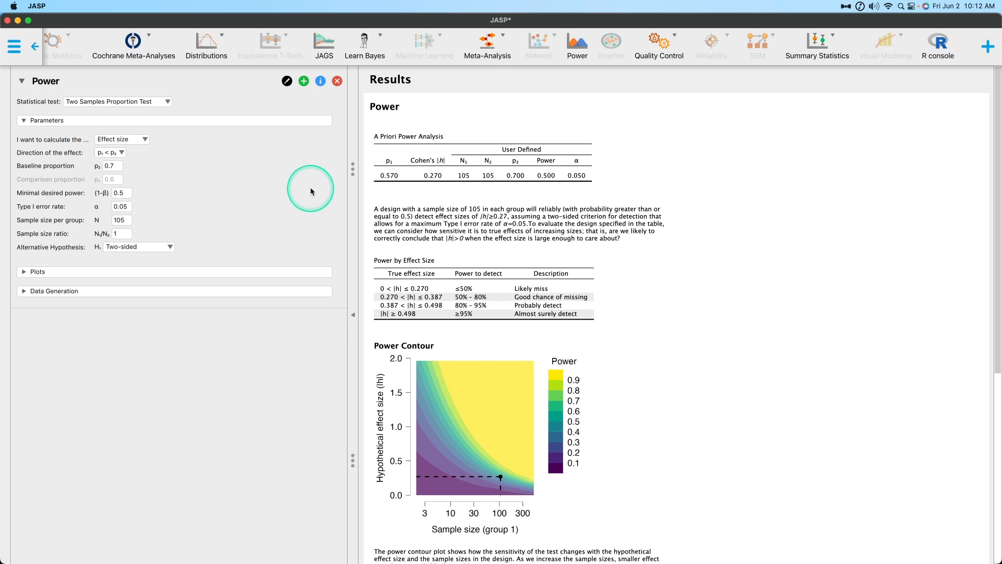